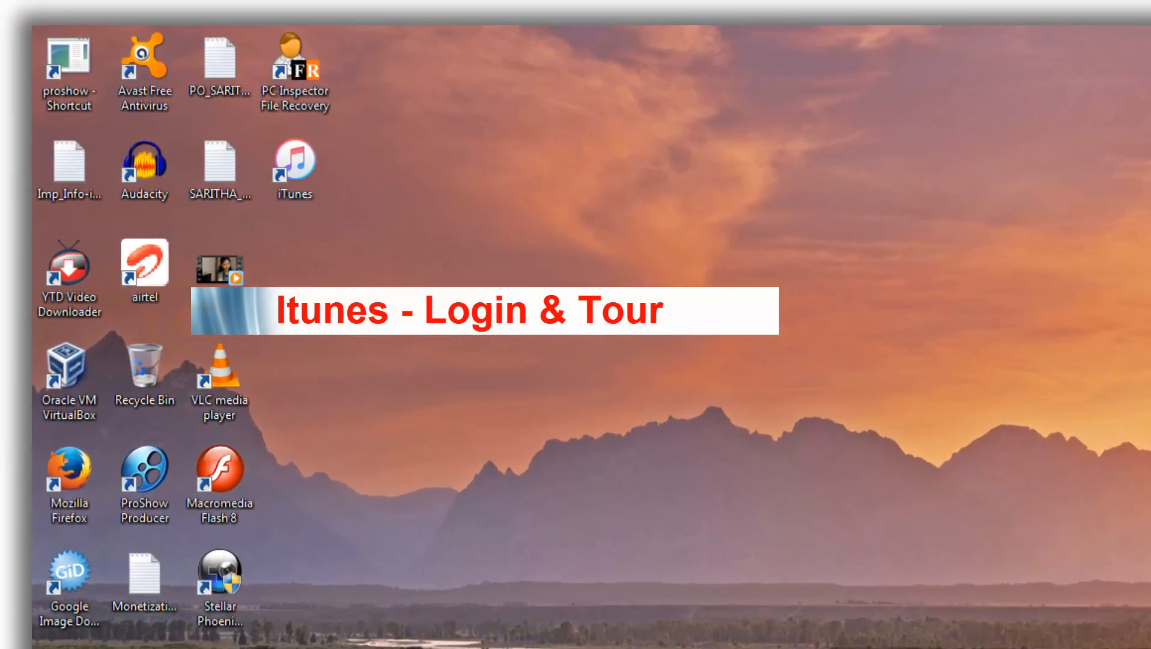
Step: Launch iTunes from its desktop shortcut, reaching the Quick Tour welcome screen
double_click(293, 163)
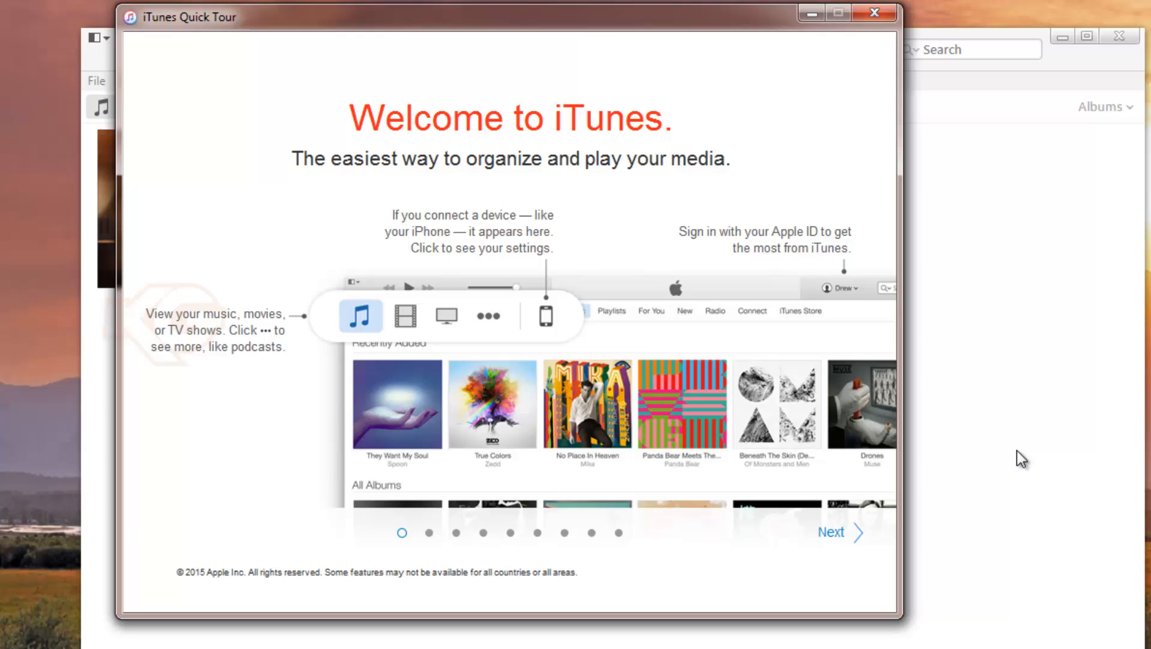
mouse_move(702, 204)
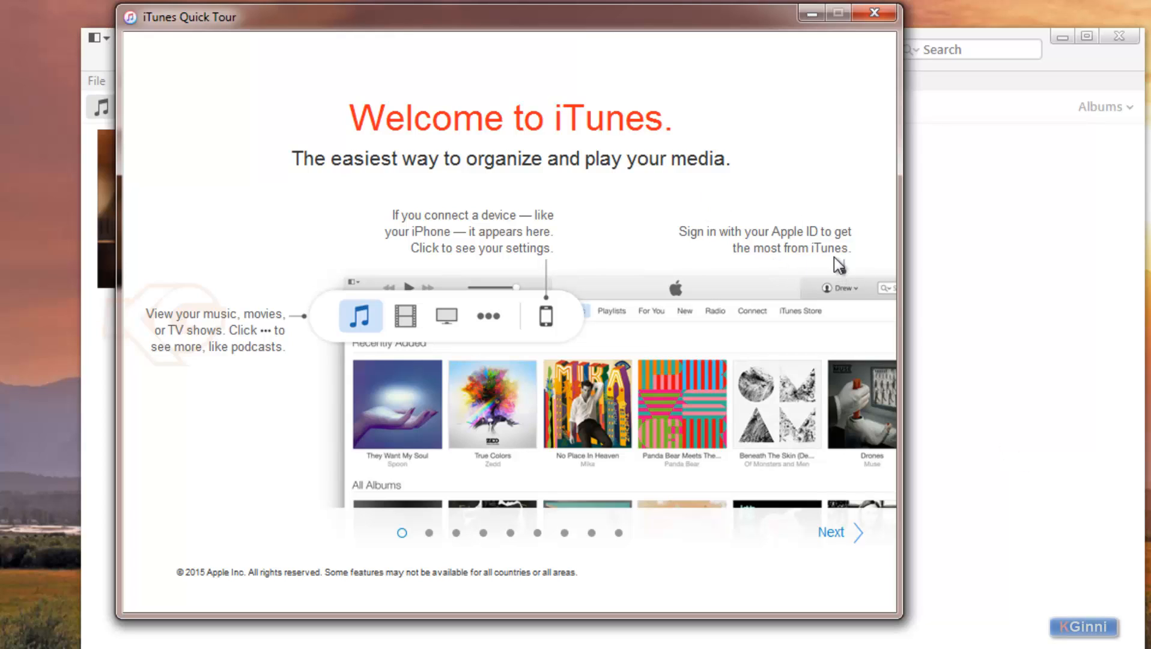
mouse_move(852, 314)
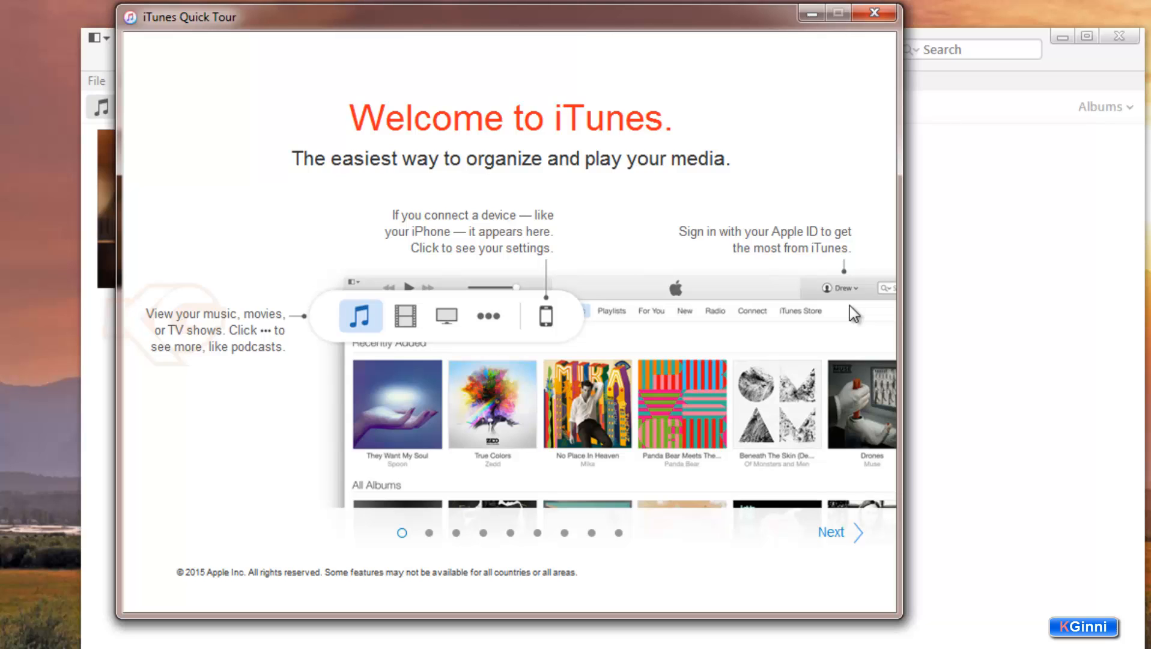
Step: Advance the Quick Tour past 'Start listening' to 'Millions of songs, any time'
click(831, 531)
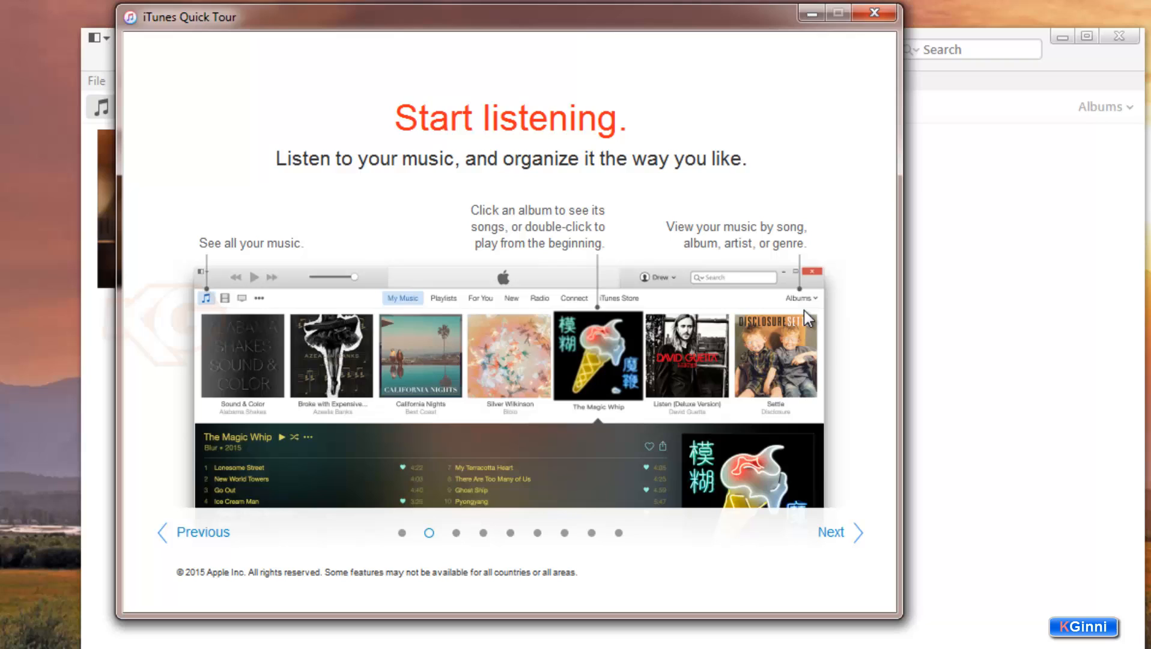
mouse_move(526, 241)
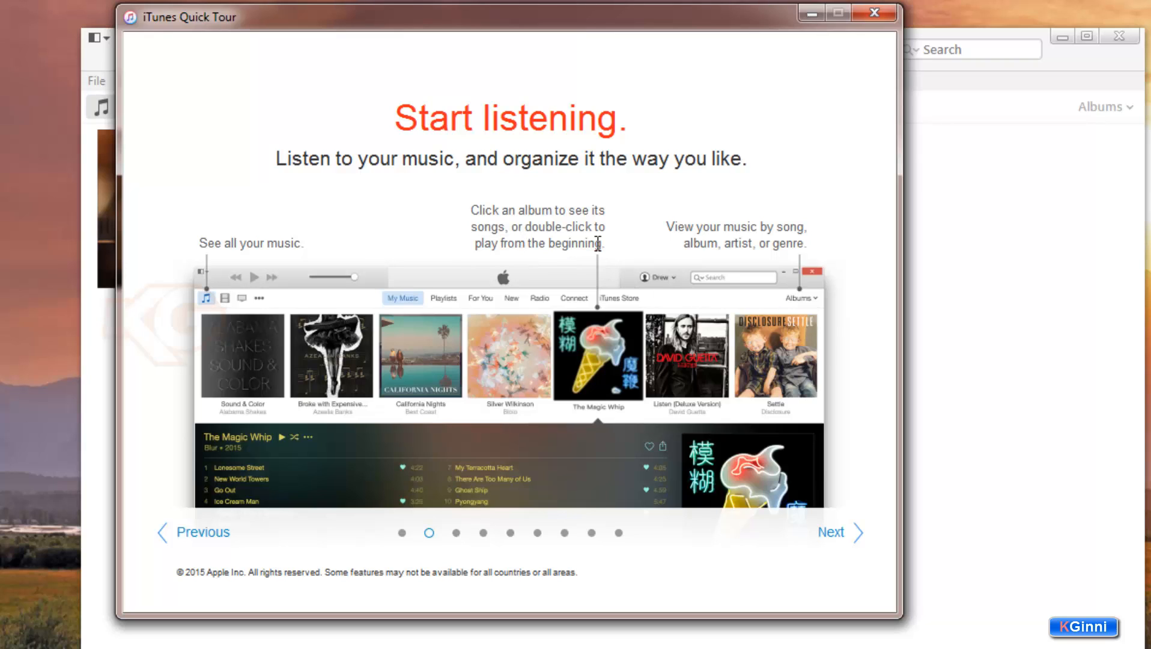
mouse_move(133, 305)
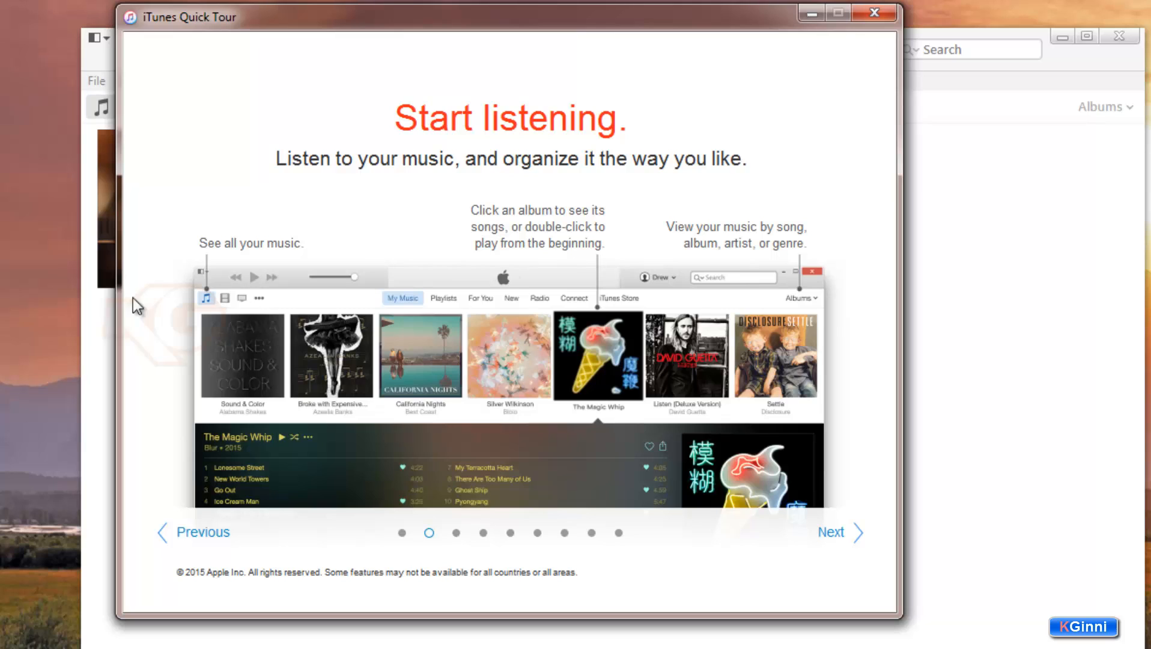
mouse_move(202, 308)
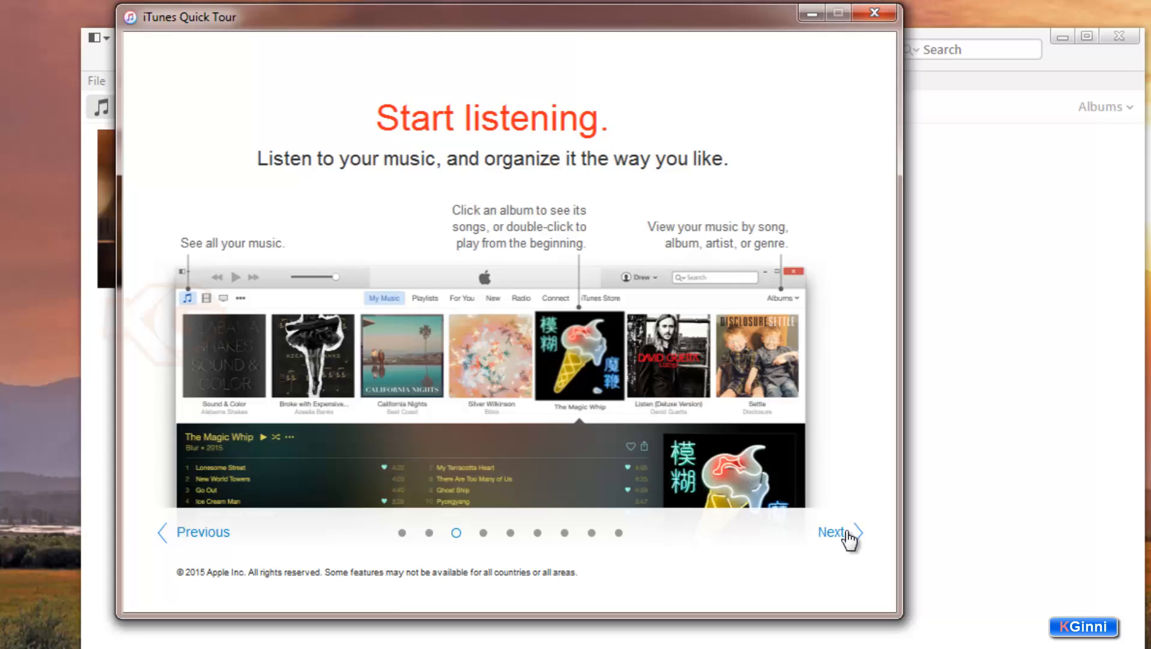
click(830, 531)
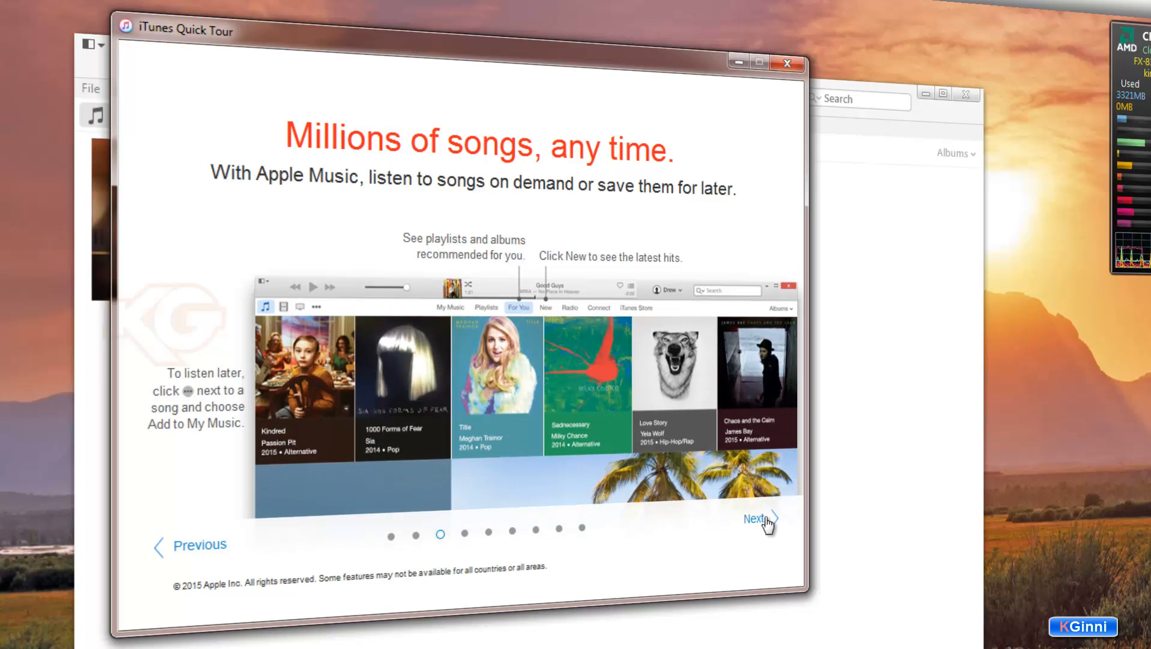
mouse_move(724, 503)
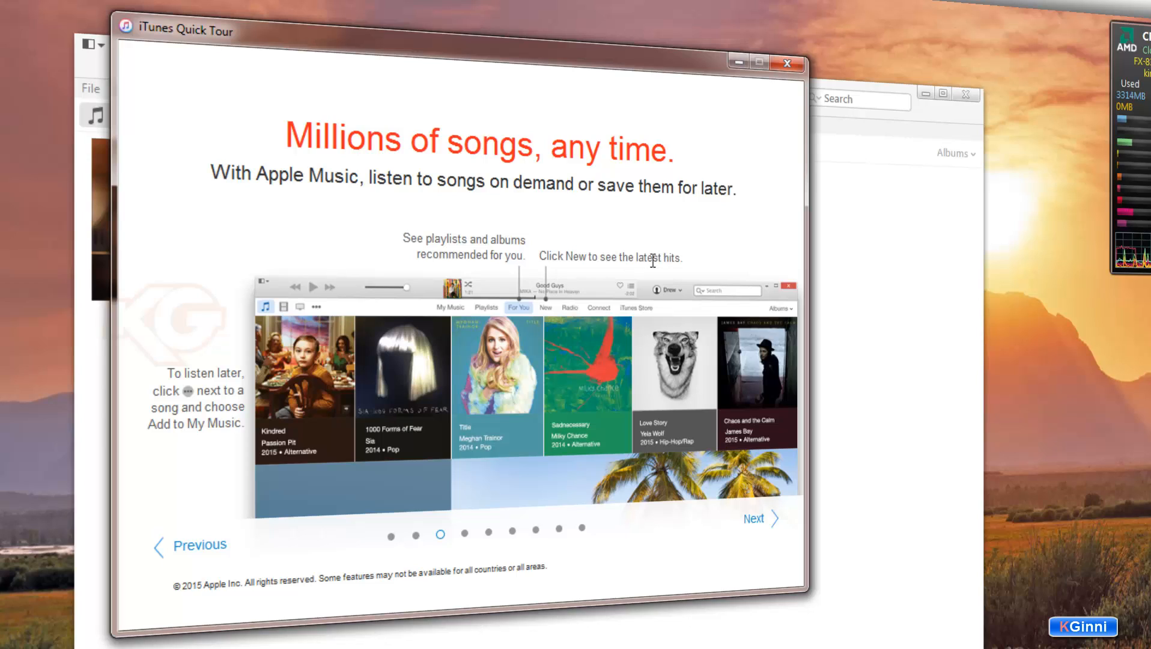
mouse_move(190, 390)
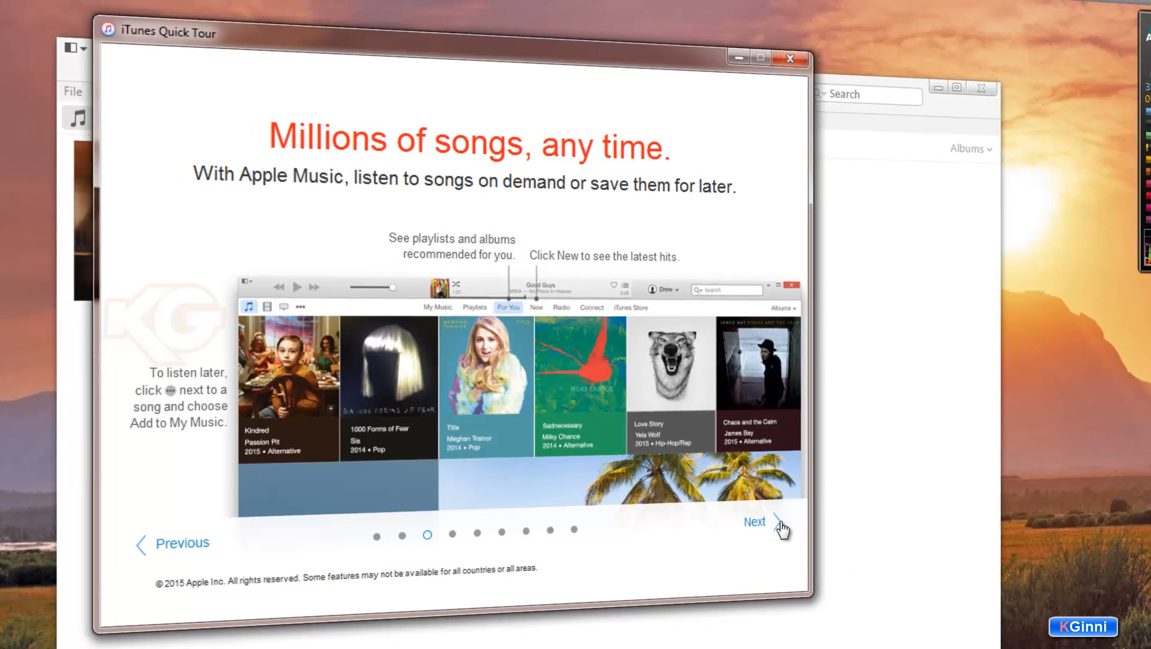
Step: Advance the Quick Tour through playlists, Up Next and radio to 'Shop with a click'
click(754, 521)
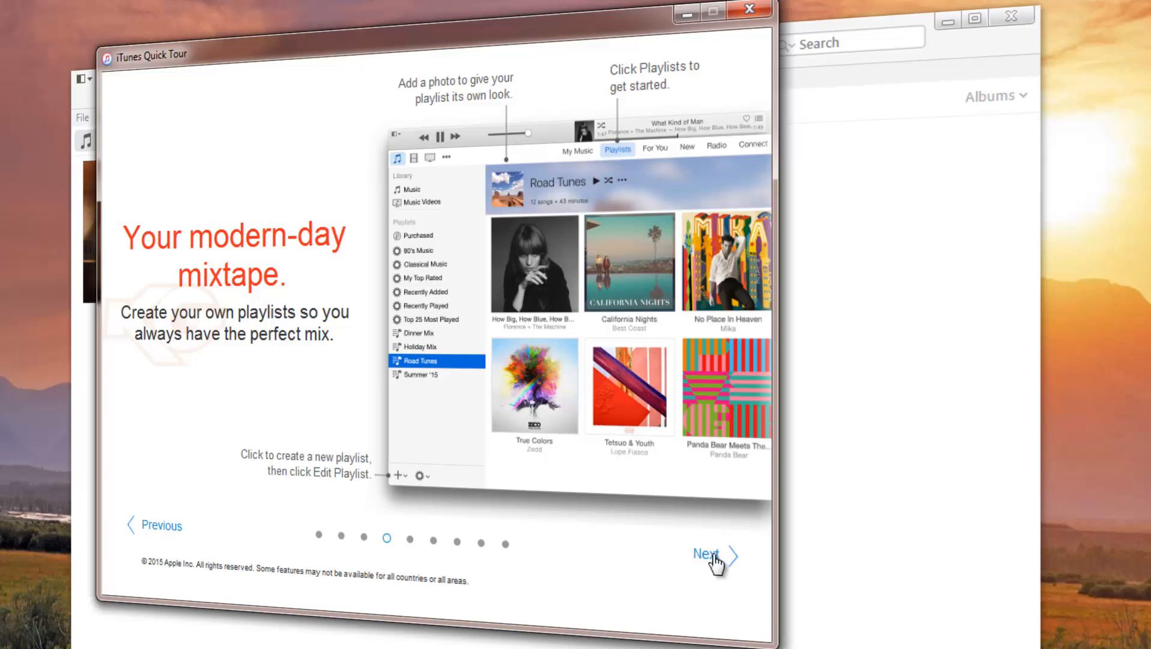
mouse_move(639, 120)
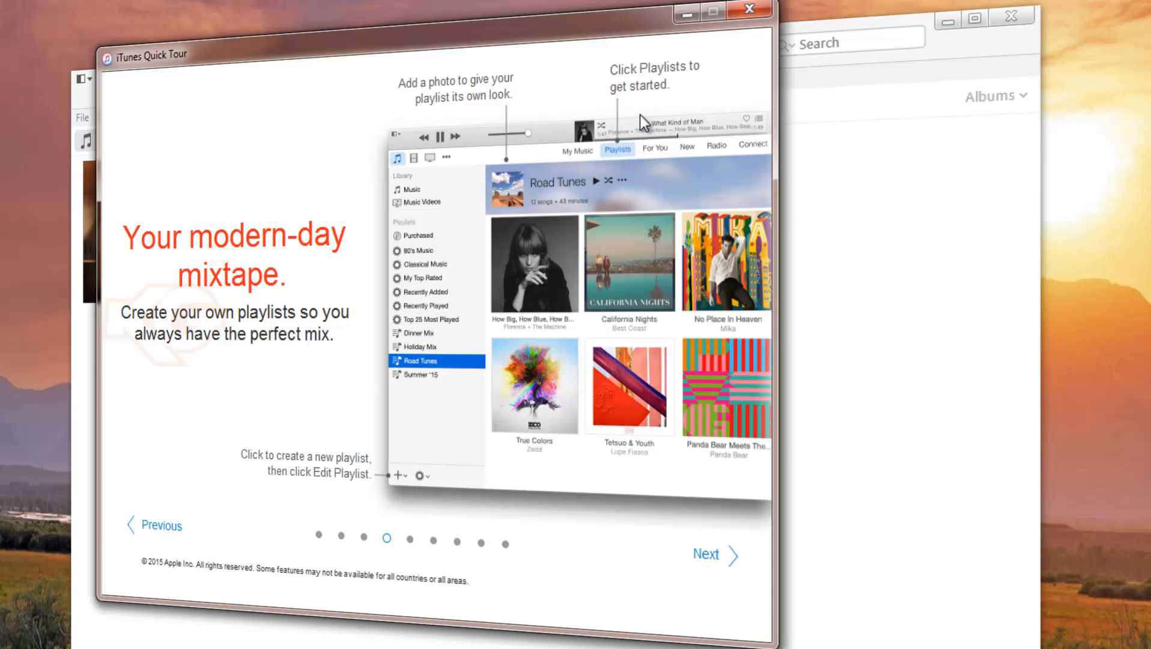
mouse_move(511, 158)
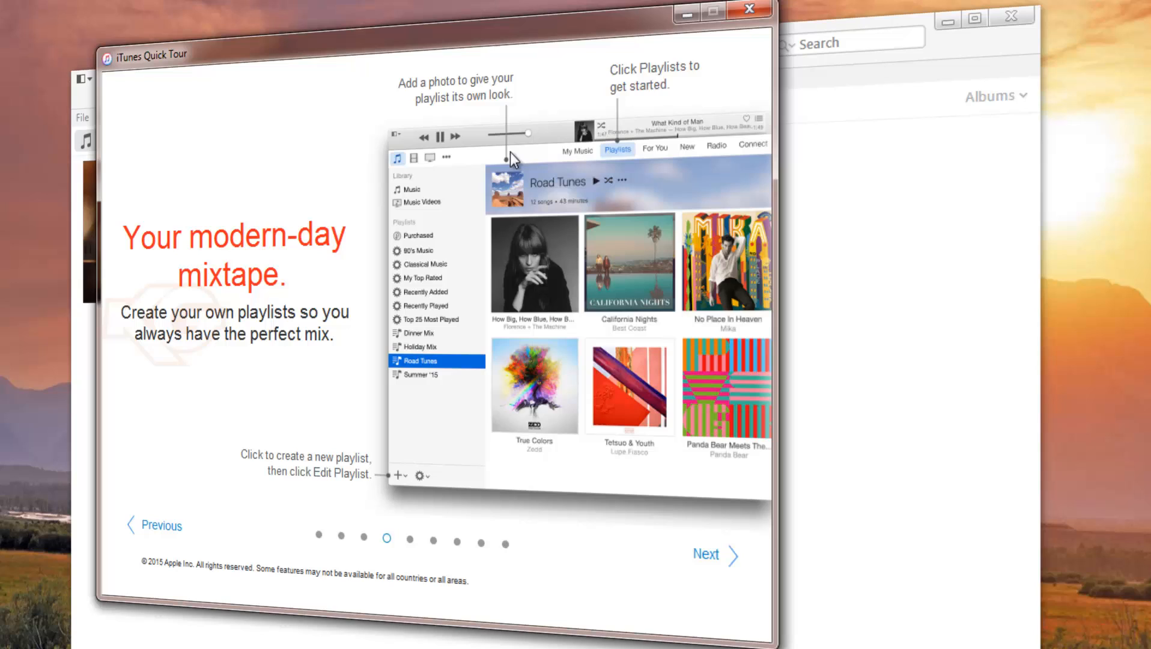
mouse_move(713, 569)
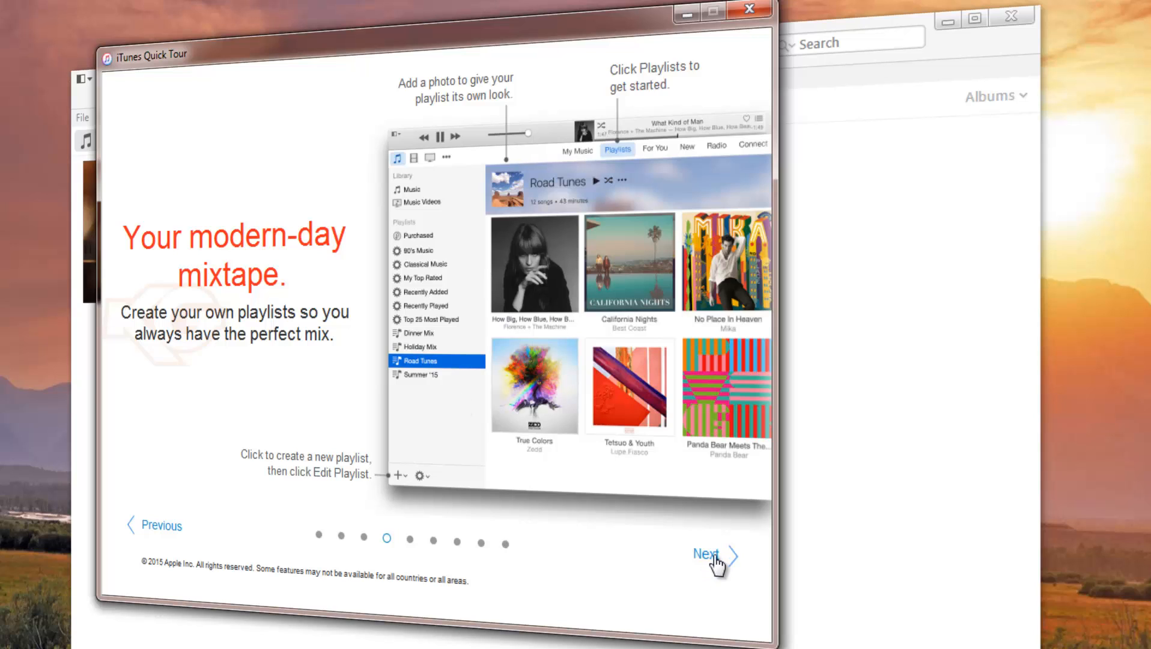
mouse_move(397, 495)
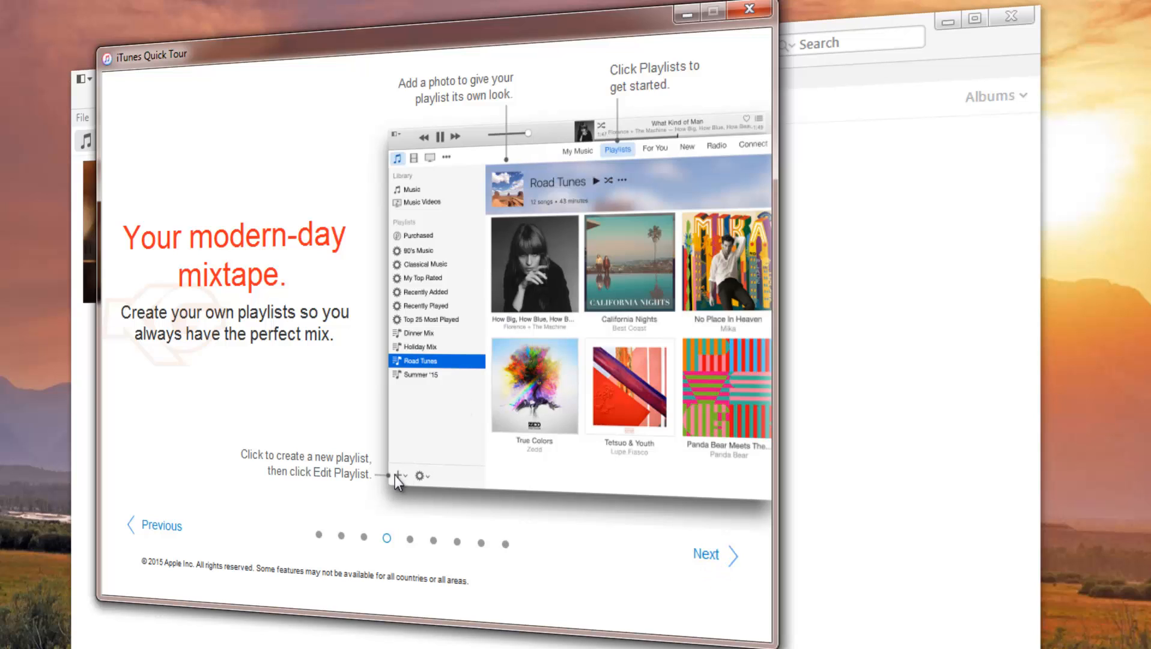
mouse_move(660, 566)
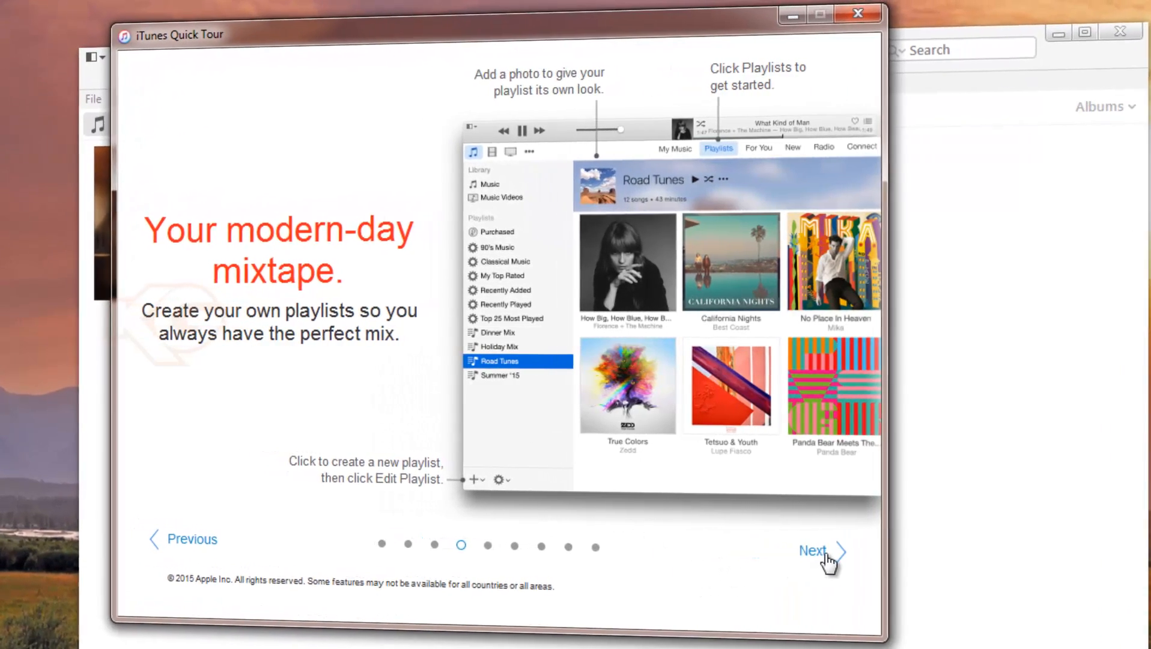
click(812, 550)
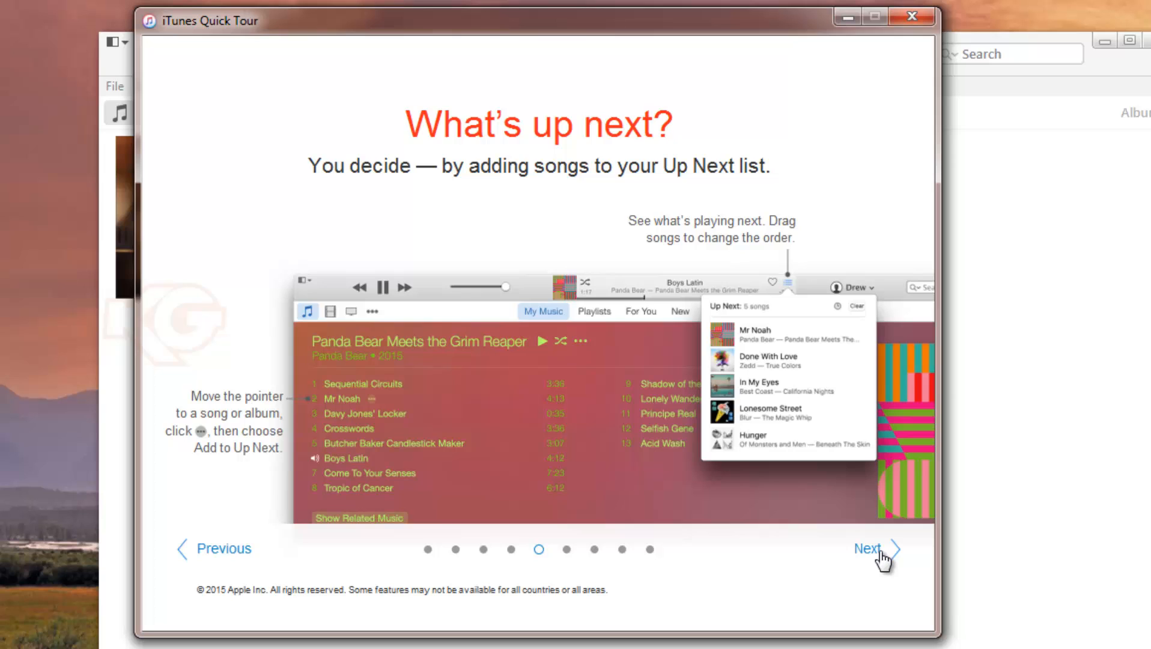
click(867, 548)
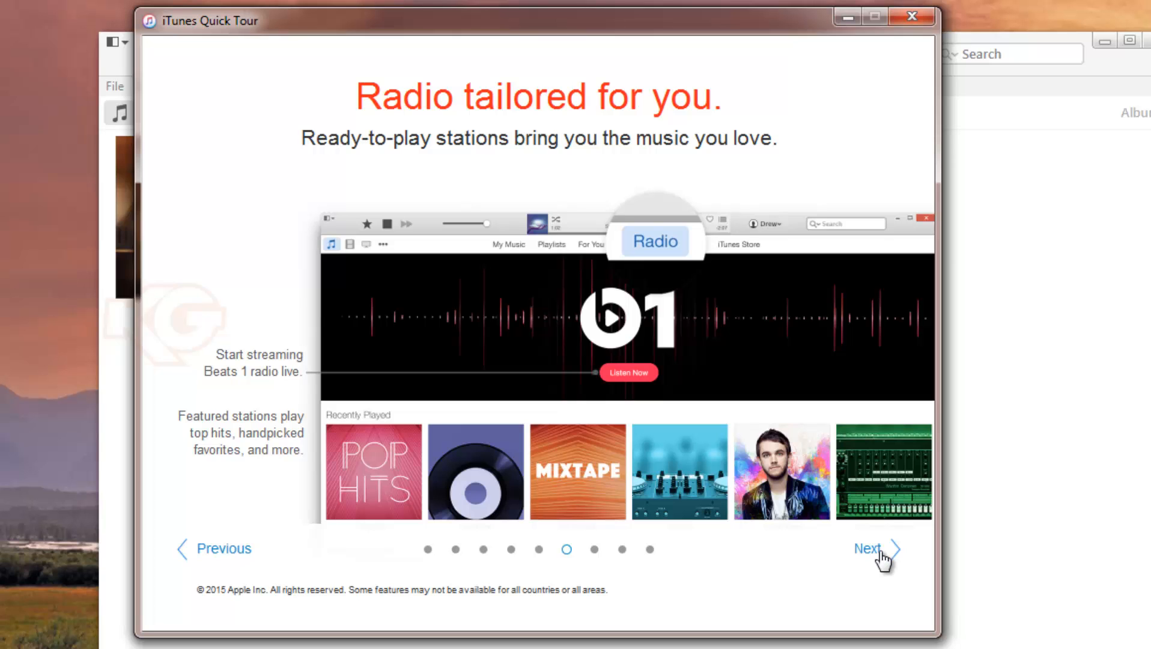
click(870, 547)
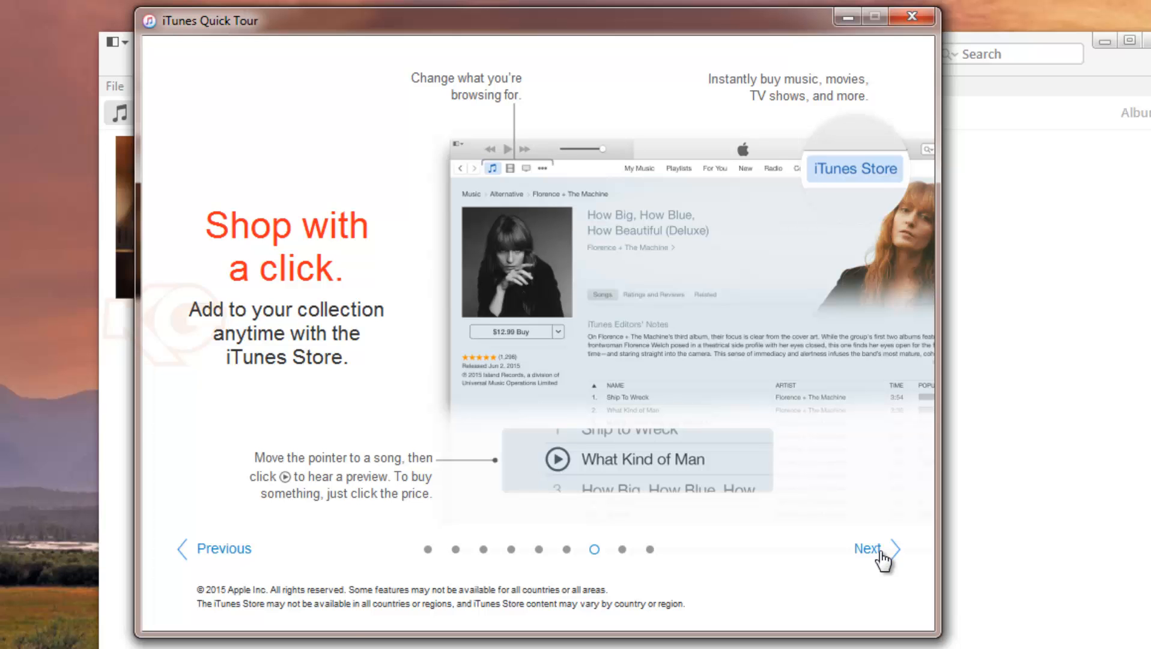
Step: Finish the Quick Tour's MiniPlayer and final pages and close it, revealing the three-album library
click(868, 550)
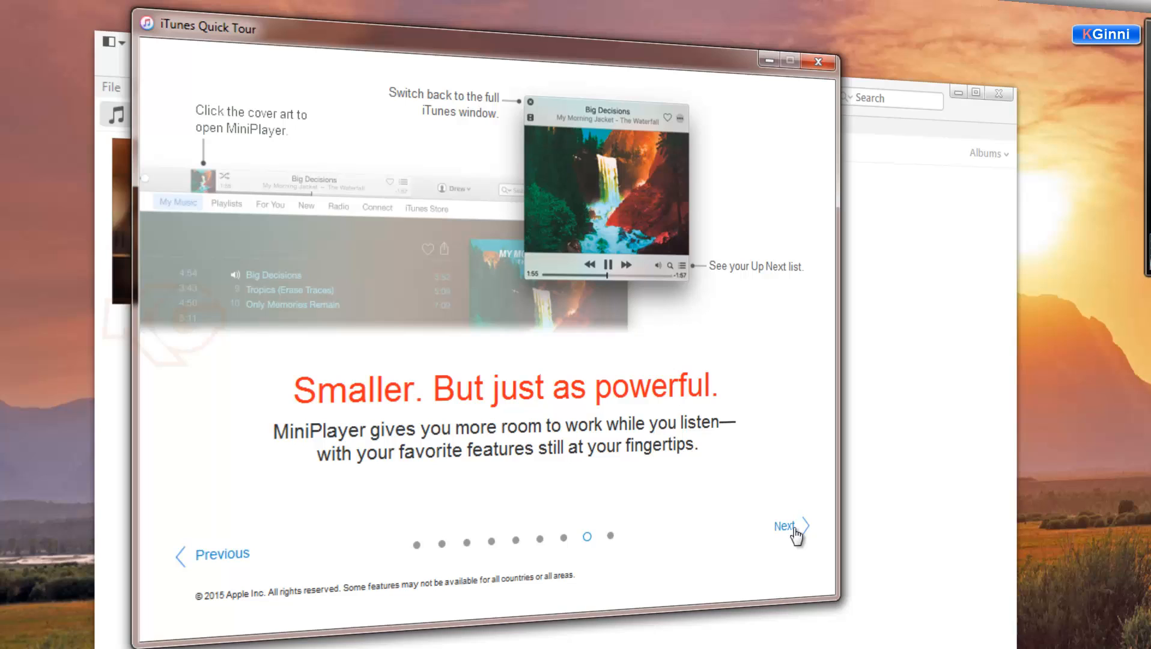
click(783, 525)
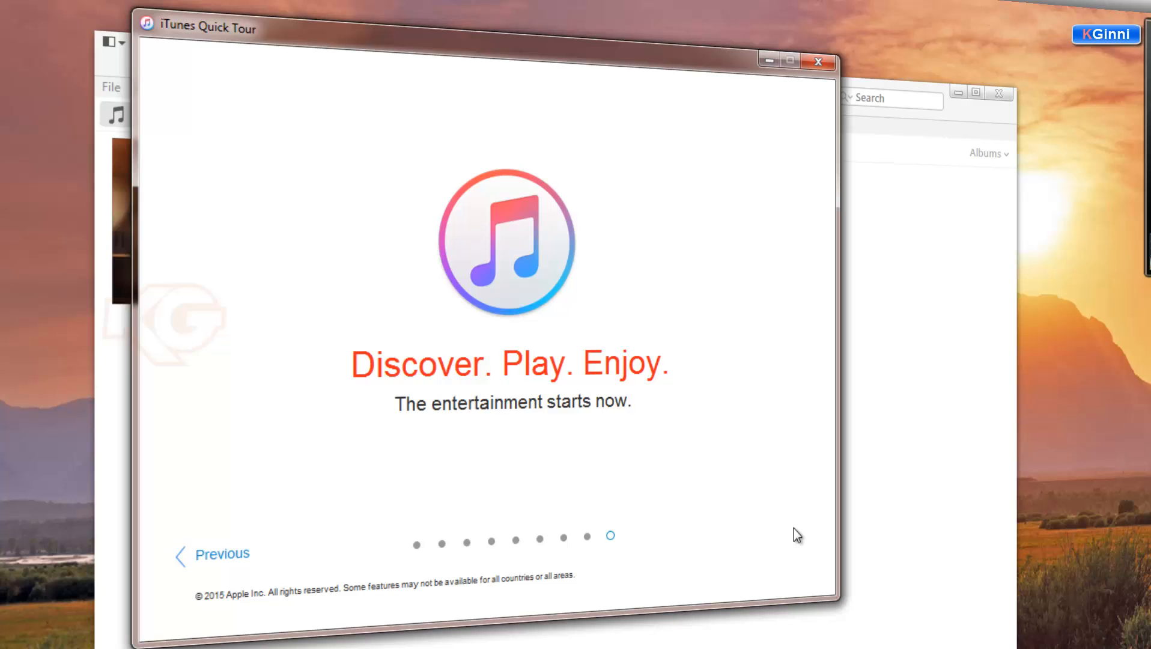
mouse_move(815, 62)
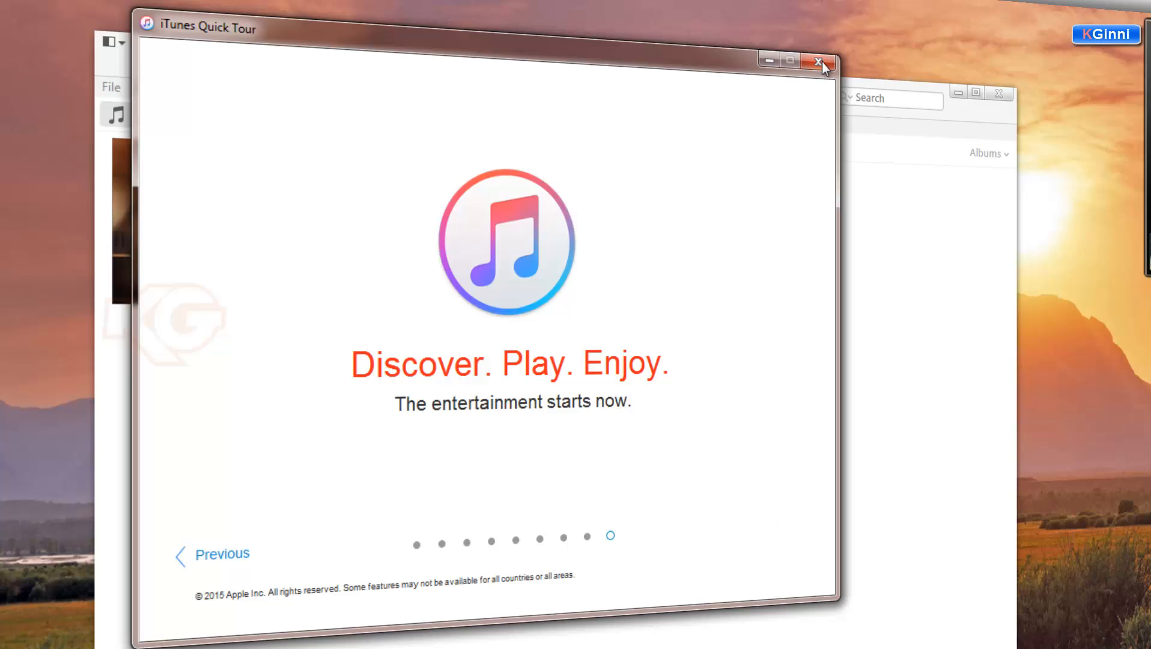
click(814, 60)
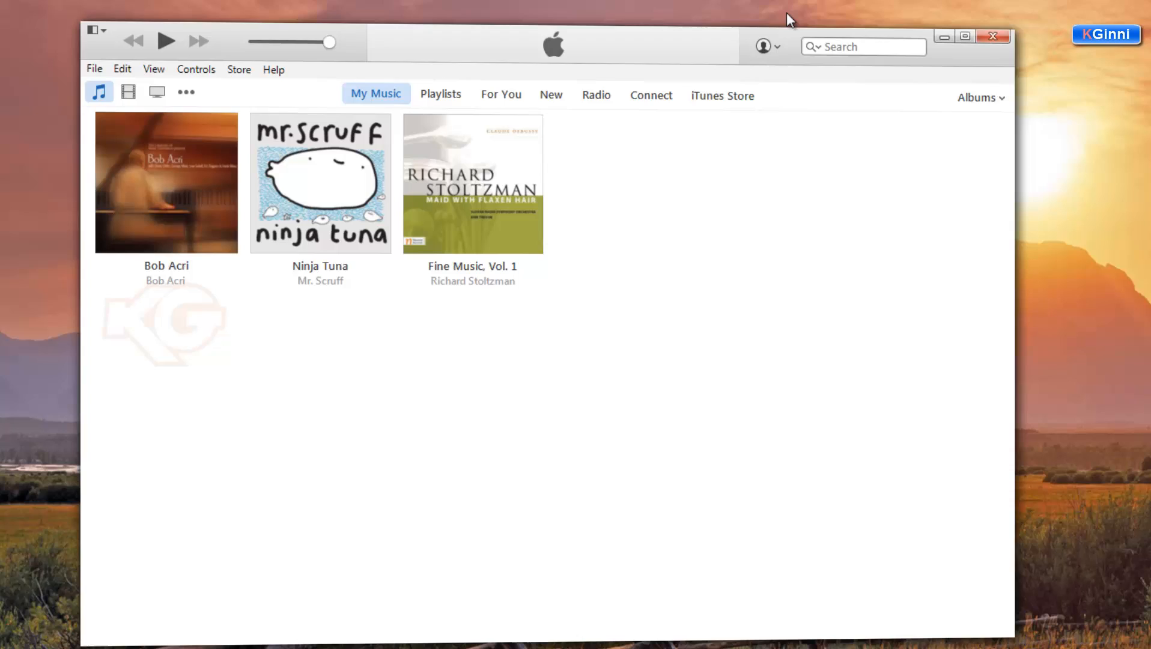
Step: Sign in to the iTunes Store with the Apple ID and password
click(761, 45)
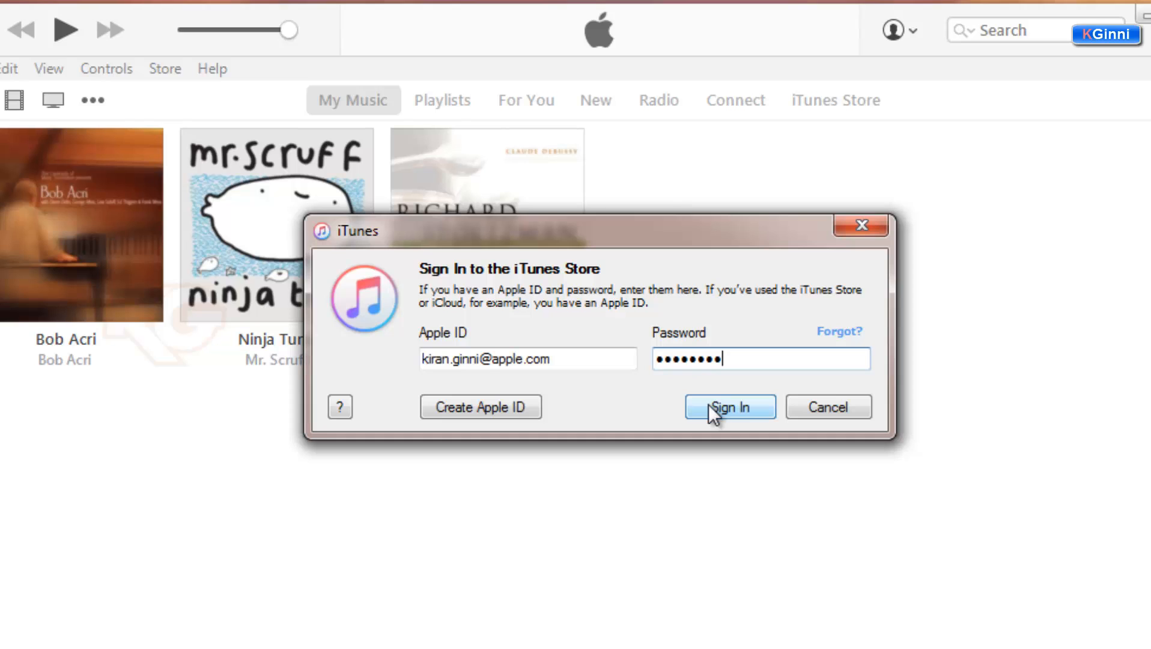
click(729, 407)
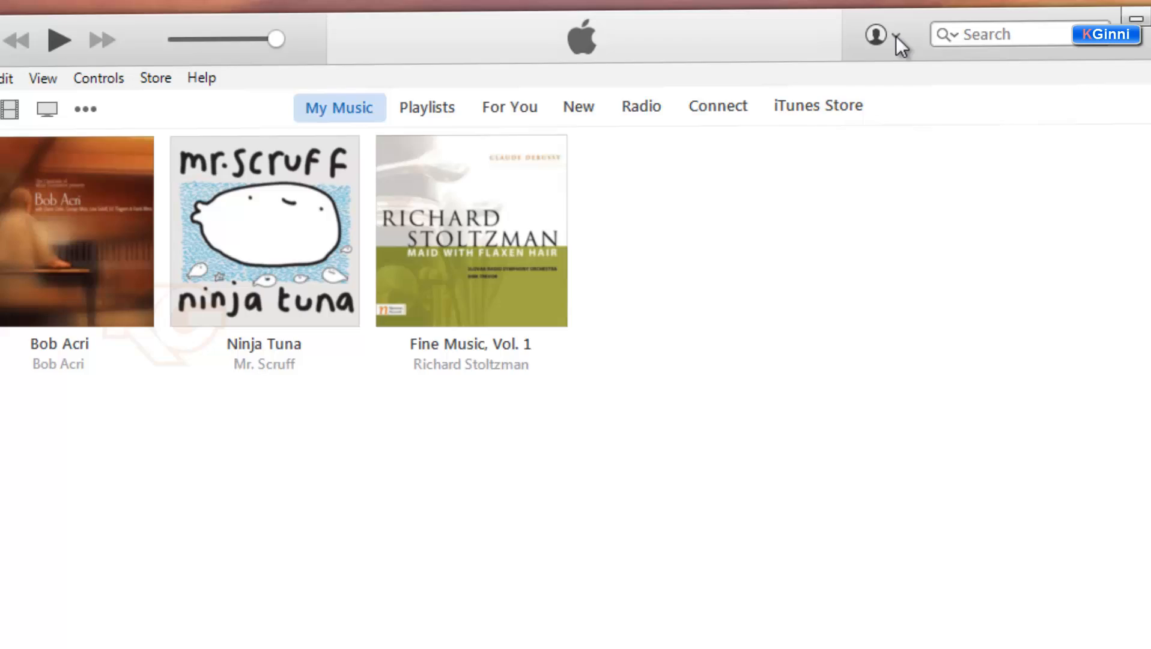
Step: Check the signed-in account's options, then show the File menu commands
click(874, 33)
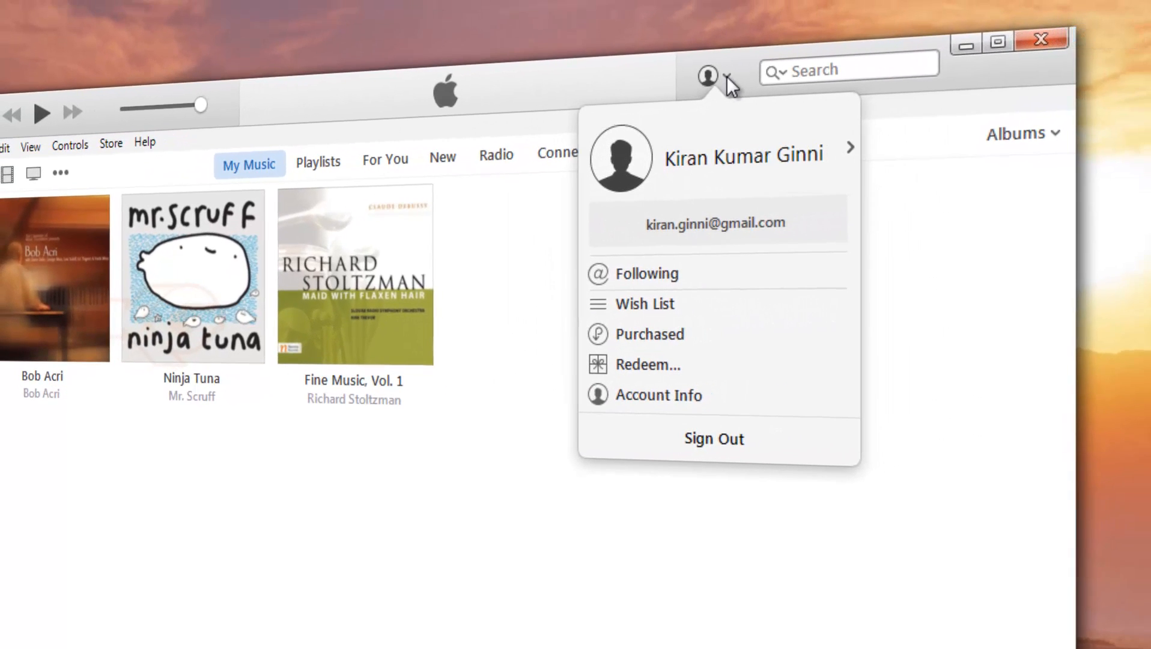
mouse_move(762, 335)
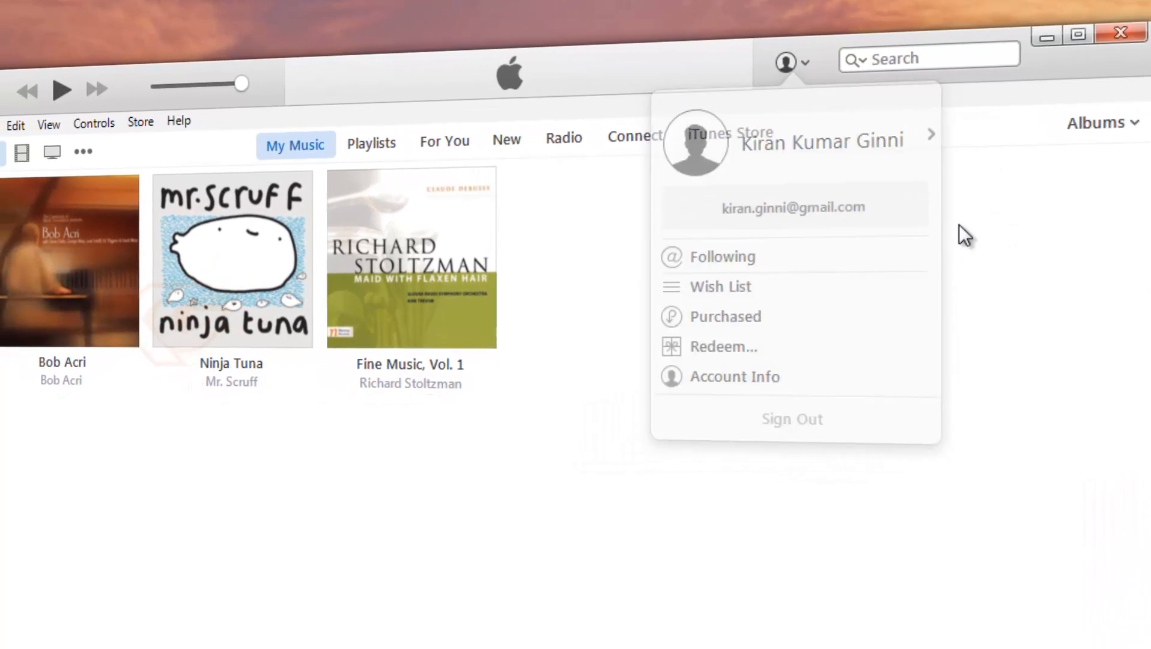
click(36, 75)
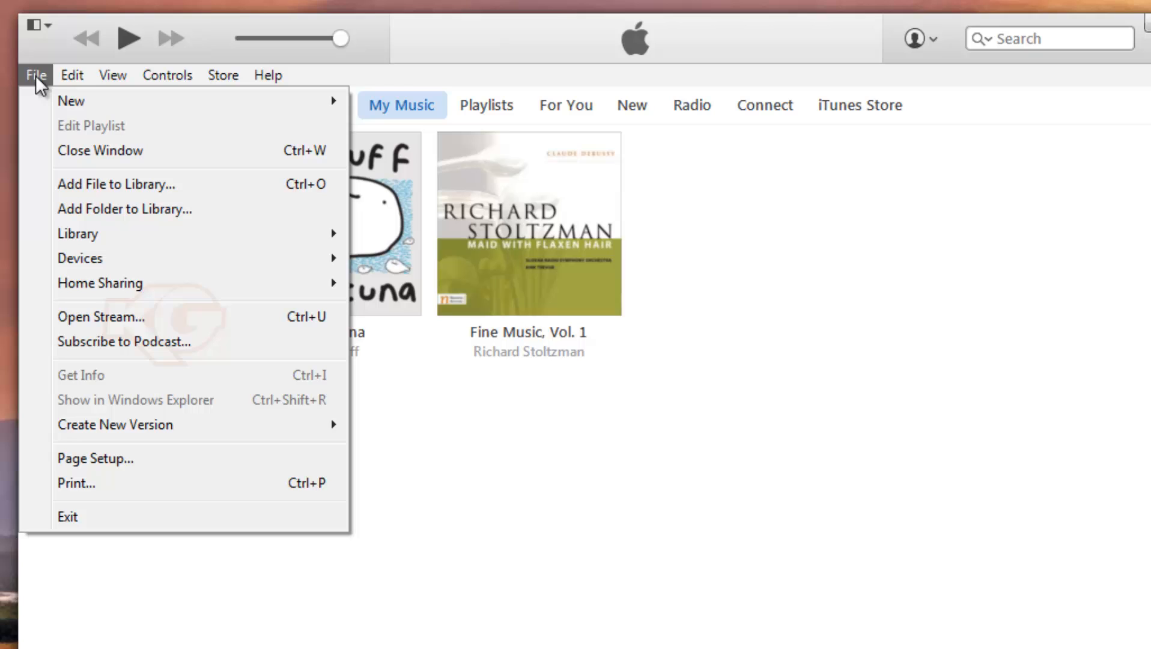
mouse_move(50, 99)
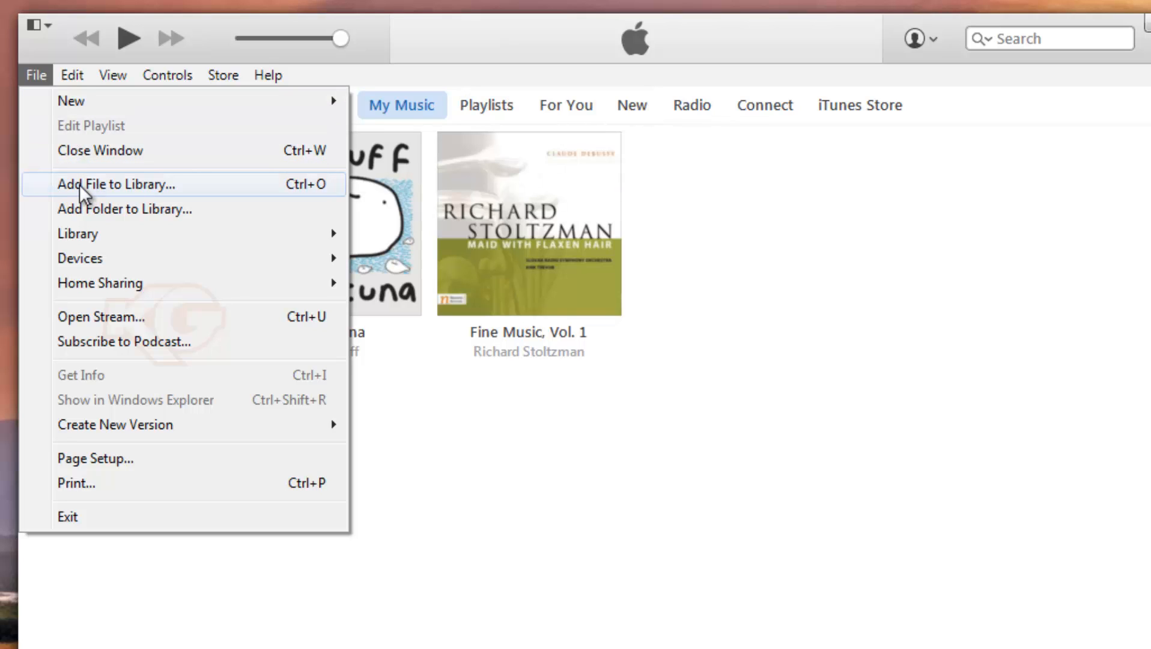
mouse_move(78, 238)
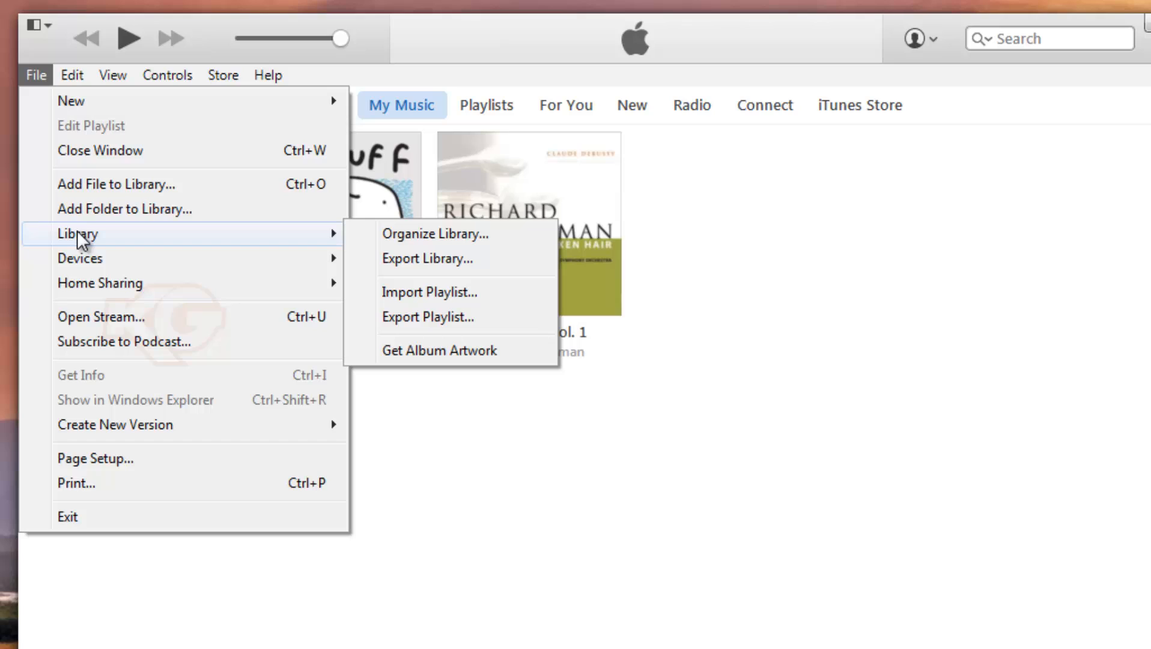
mouse_move(82, 261)
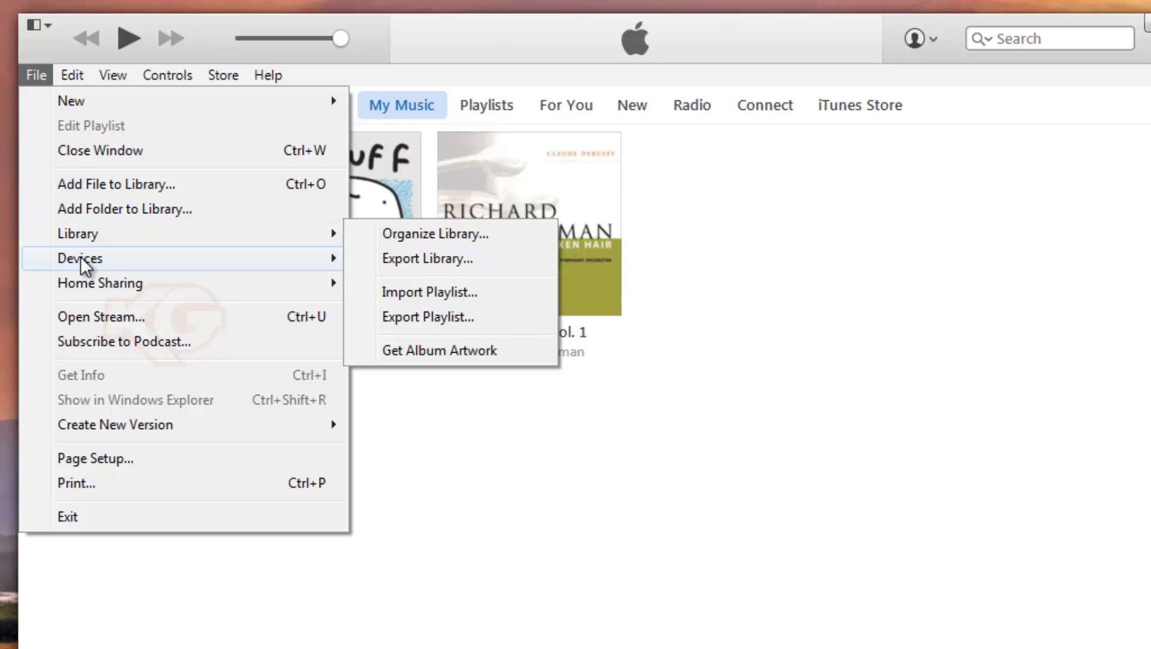
mouse_move(82, 269)
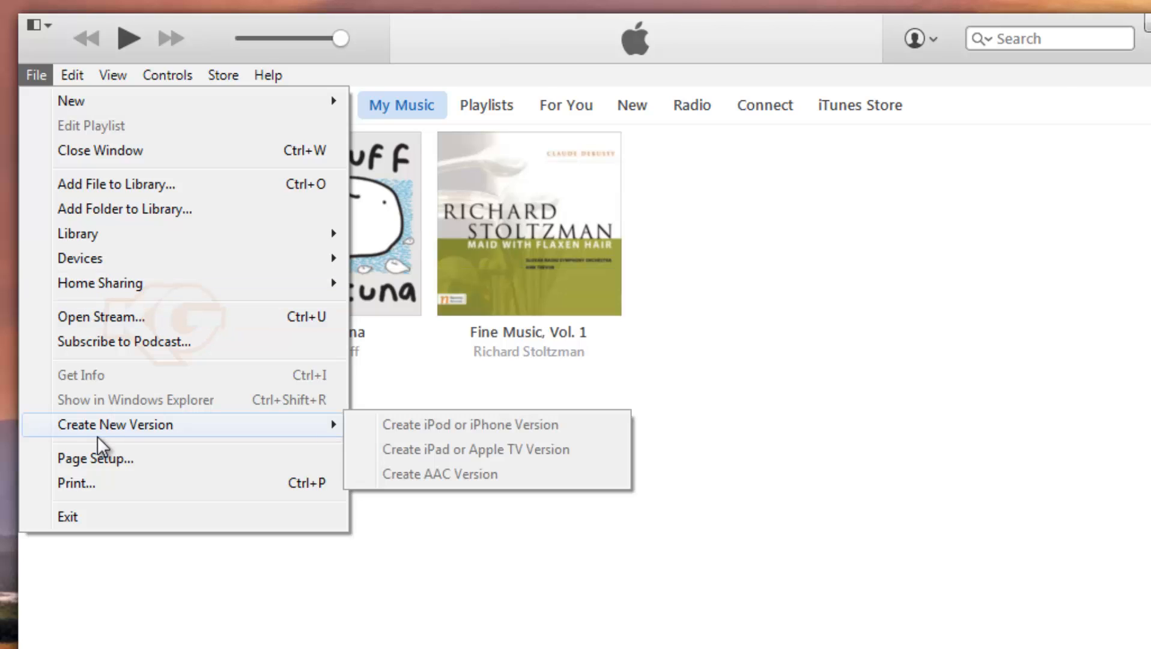
mouse_move(149, 399)
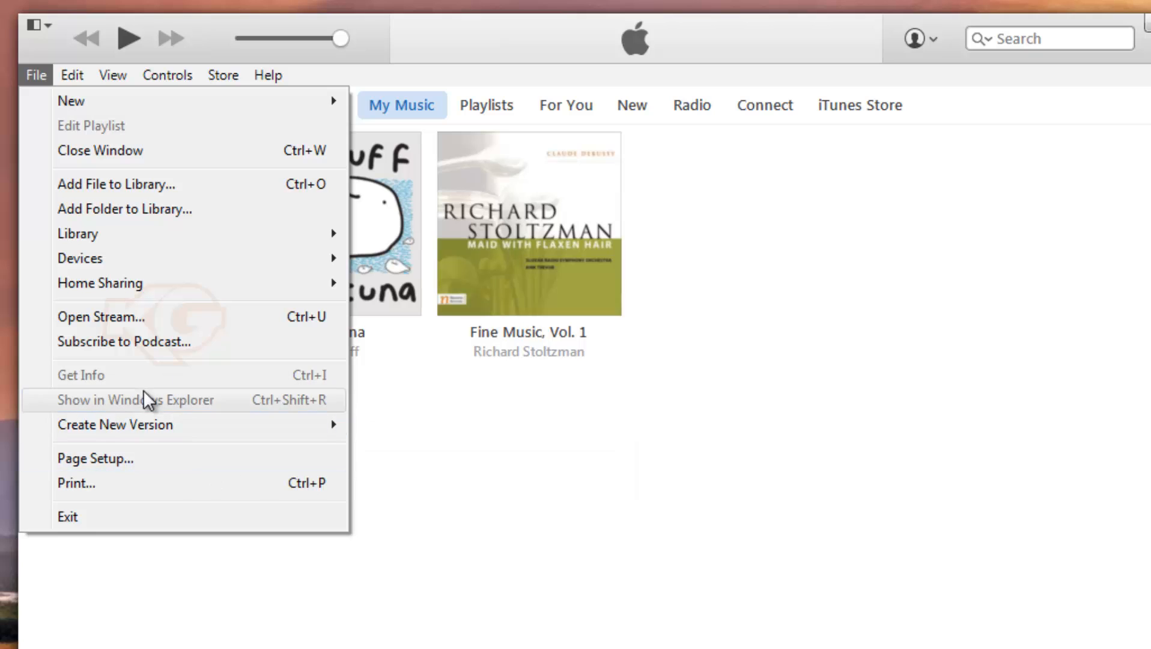
Step: After reviewing File's Library and Create New Version submenus, show the Edit commands
click(71, 75)
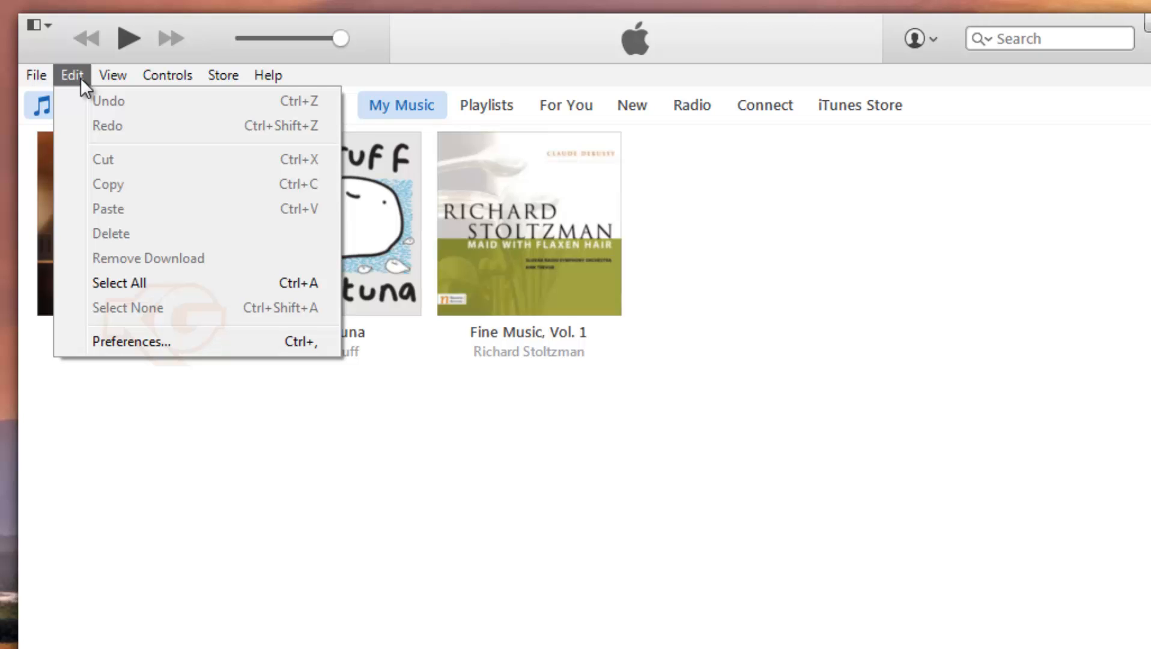
Step: Browse the View options (MiniPlayer, equalizer, visualizer), then show the Controls commands
click(113, 74)
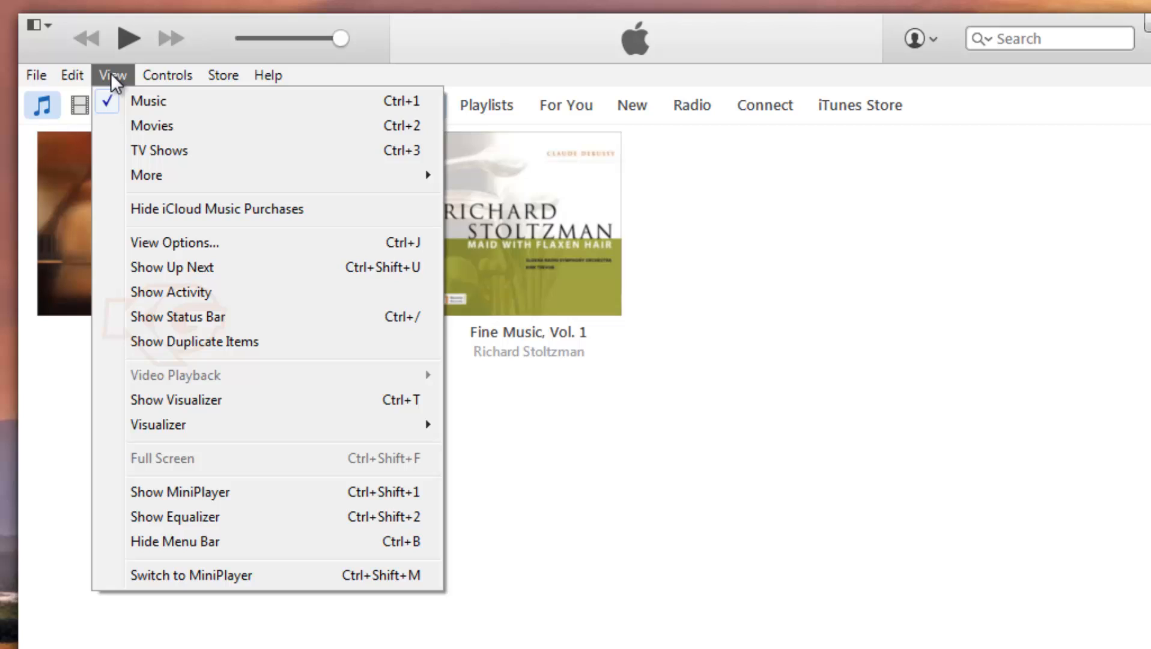
mouse_move(158, 134)
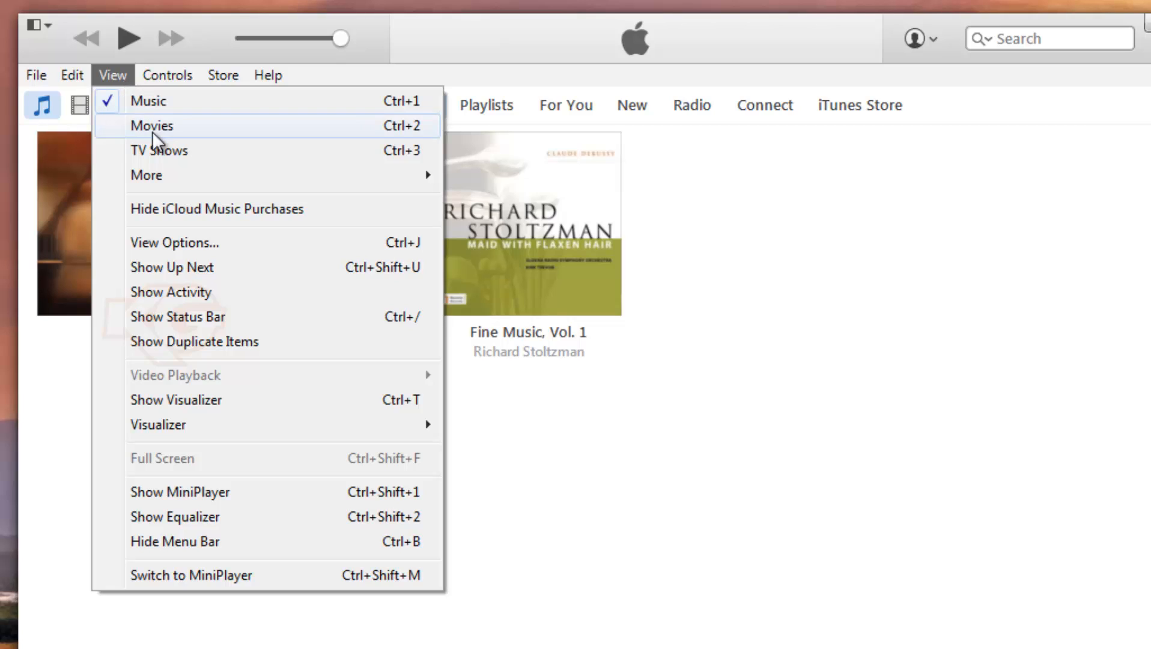
mouse_move(168, 475)
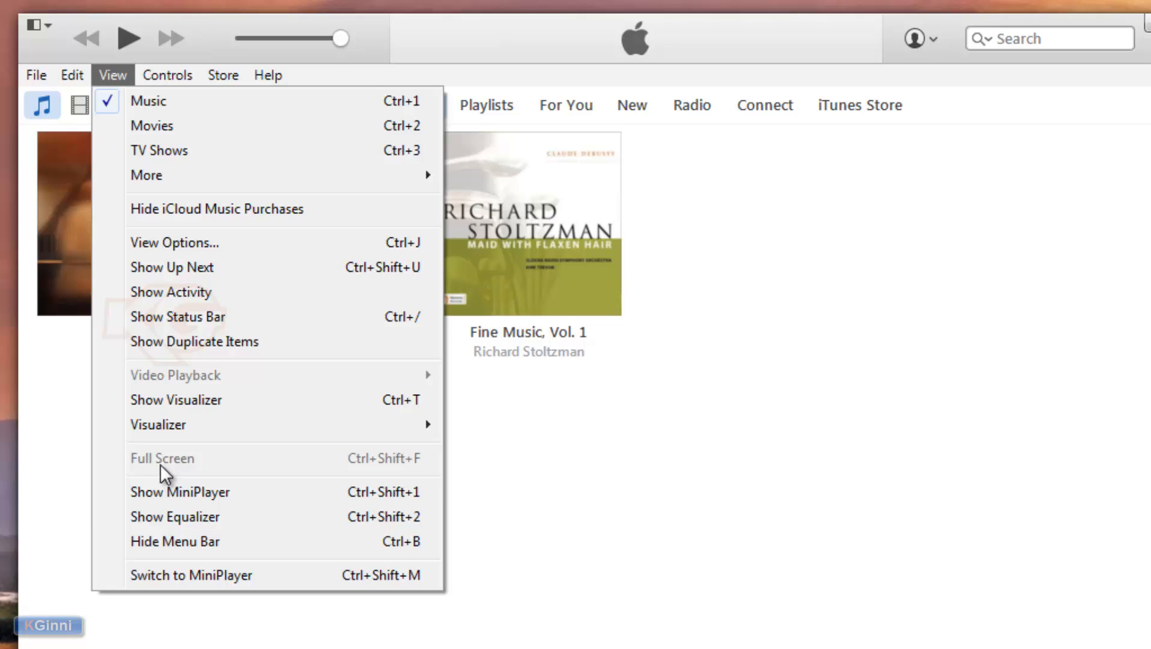
mouse_move(170, 374)
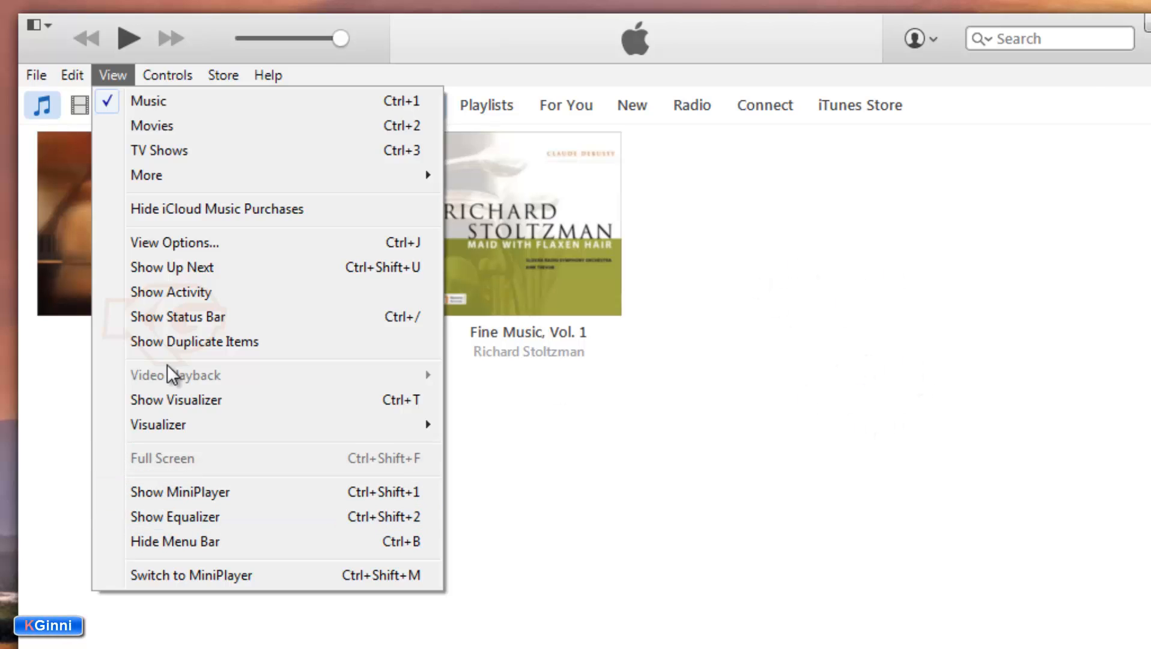
mouse_move(182, 369)
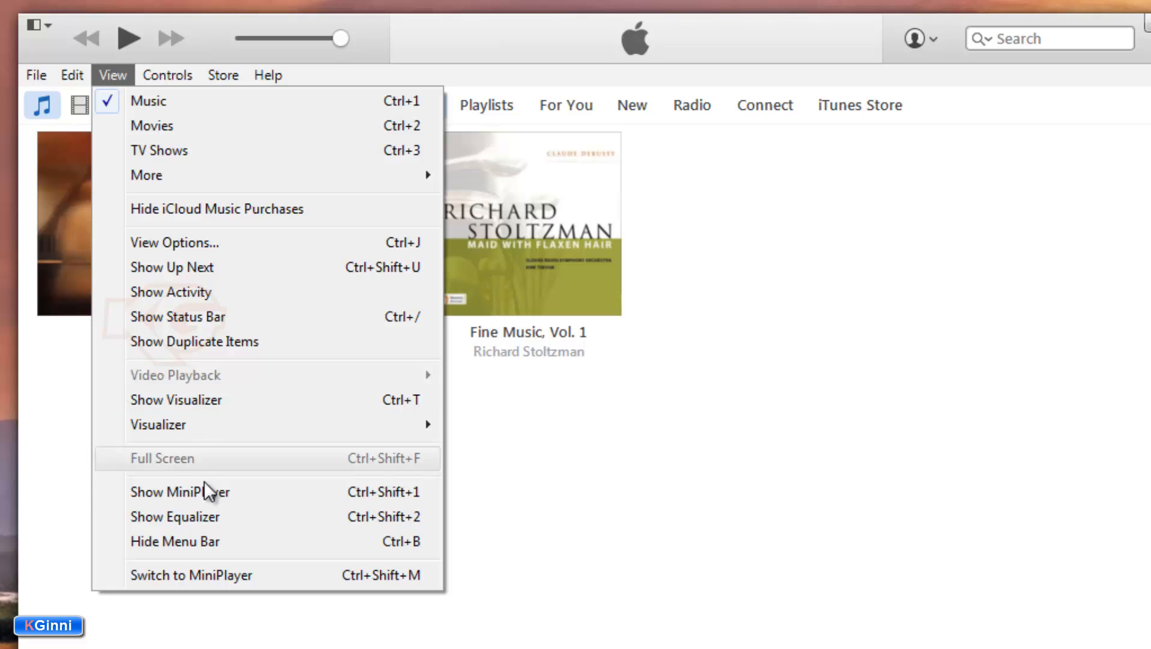
mouse_move(209, 500)
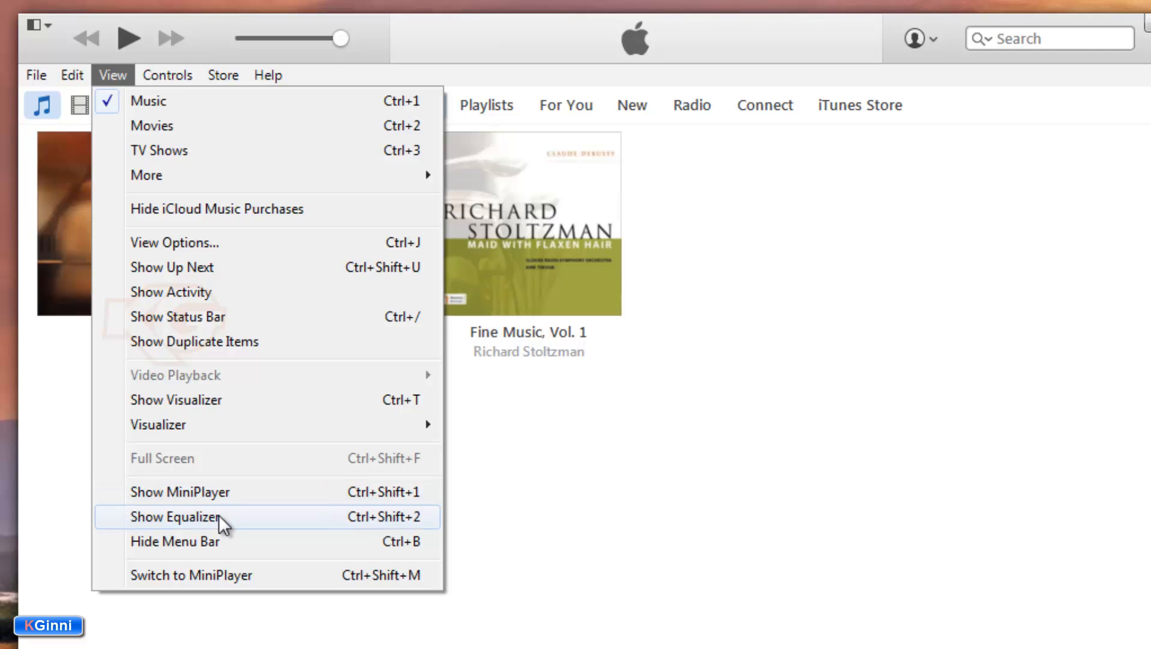
click(168, 75)
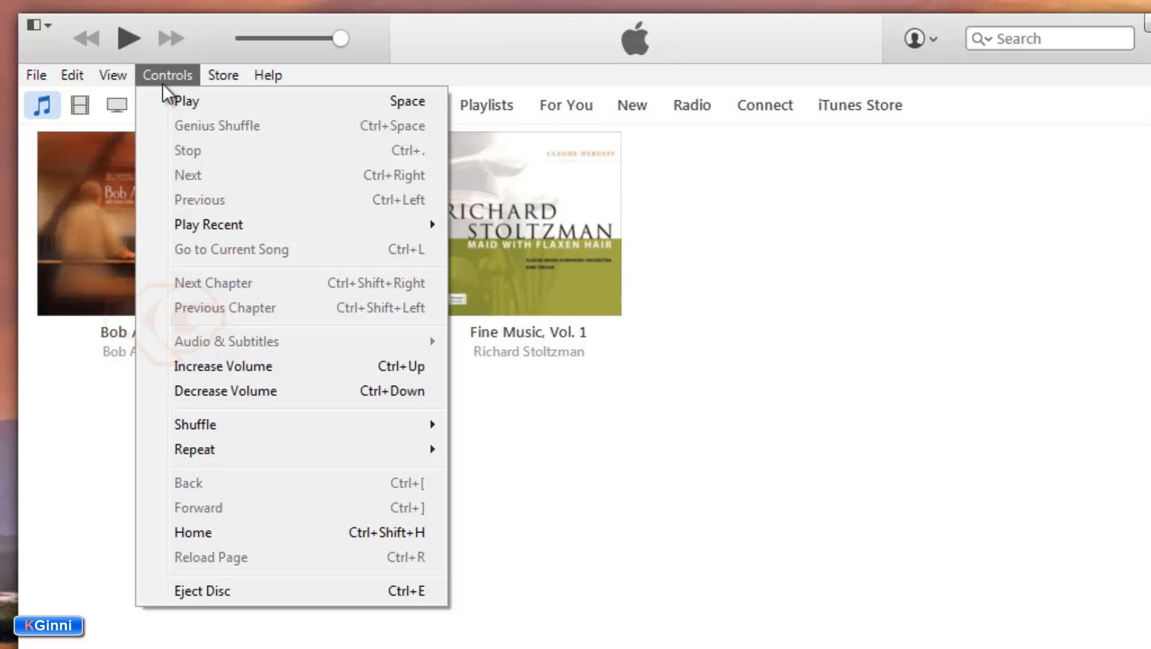
mouse_move(211, 118)
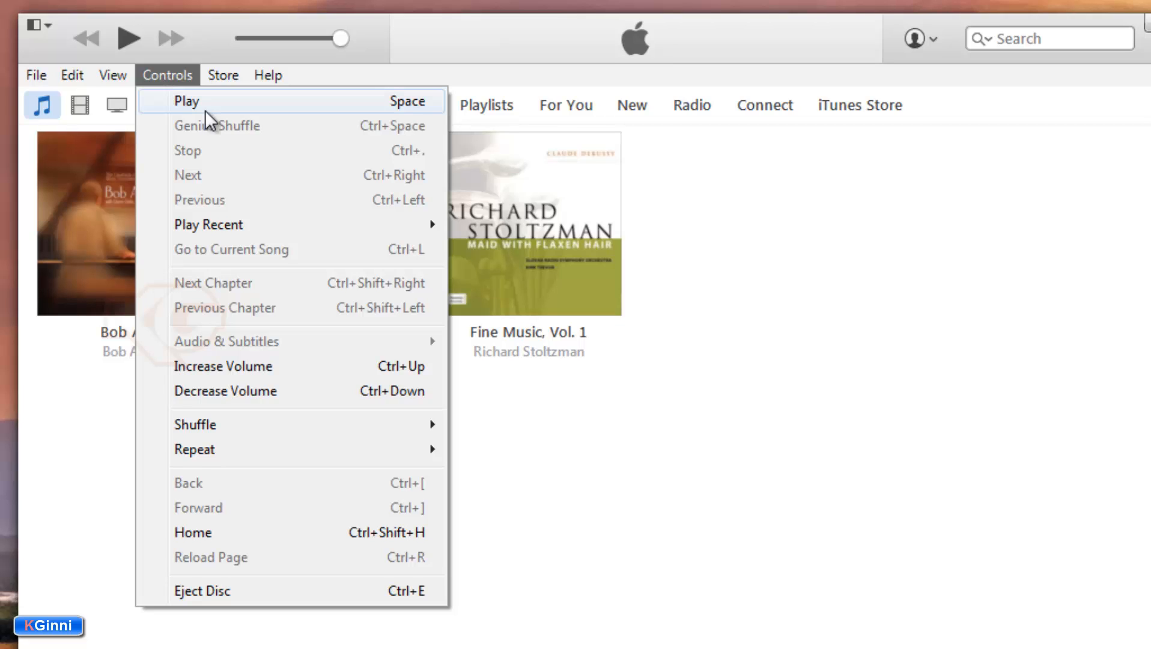
mouse_move(217, 391)
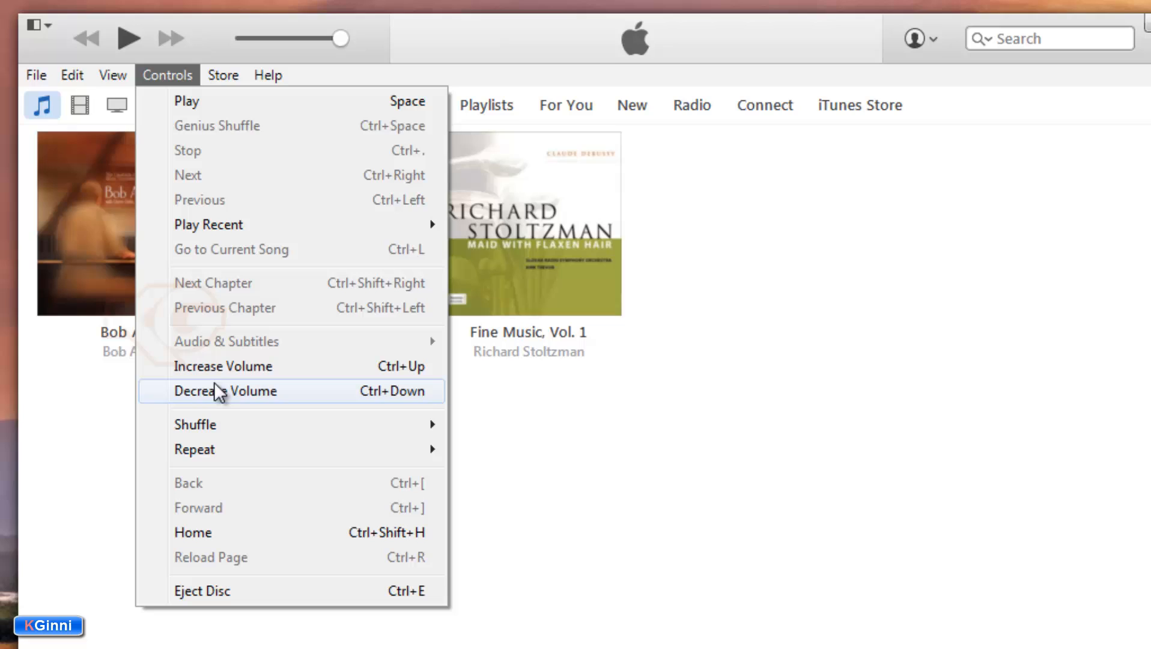
mouse_move(206, 344)
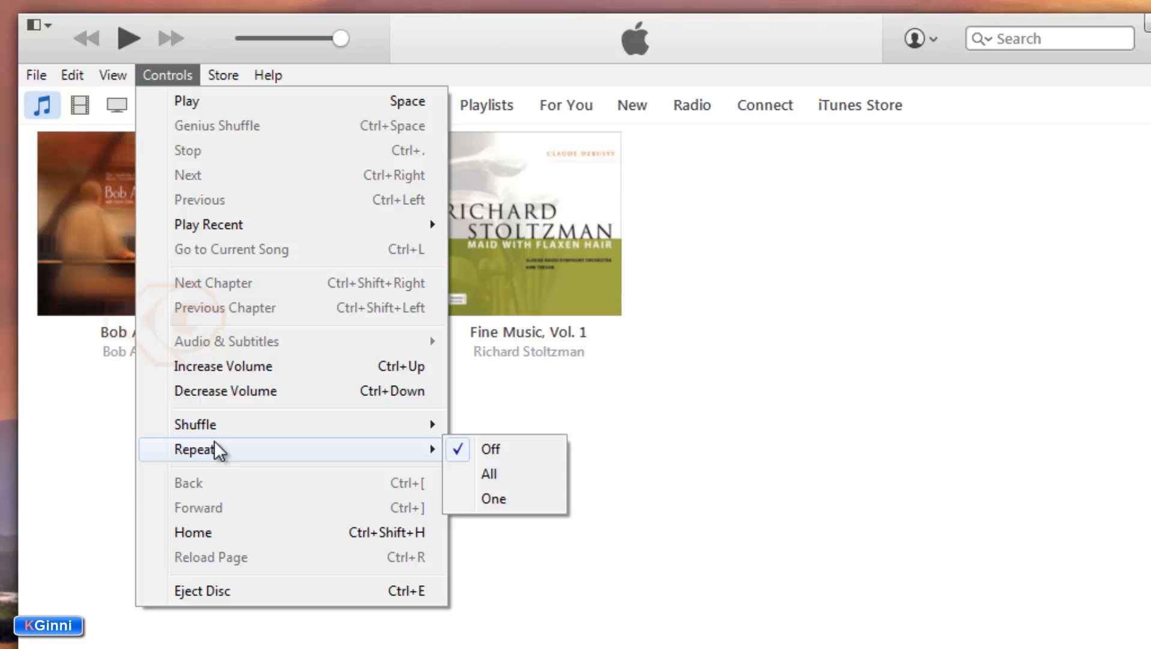
Step: After reviewing the playback, volume and Repeat commands, show the Store commands
click(222, 75)
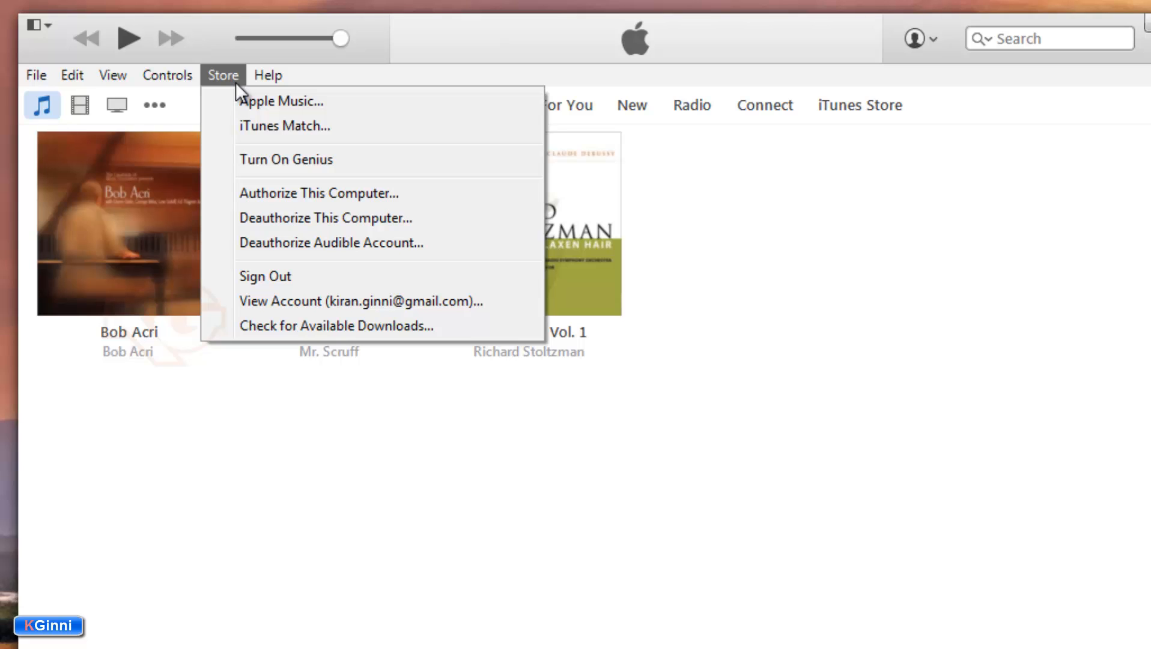
mouse_move(245, 81)
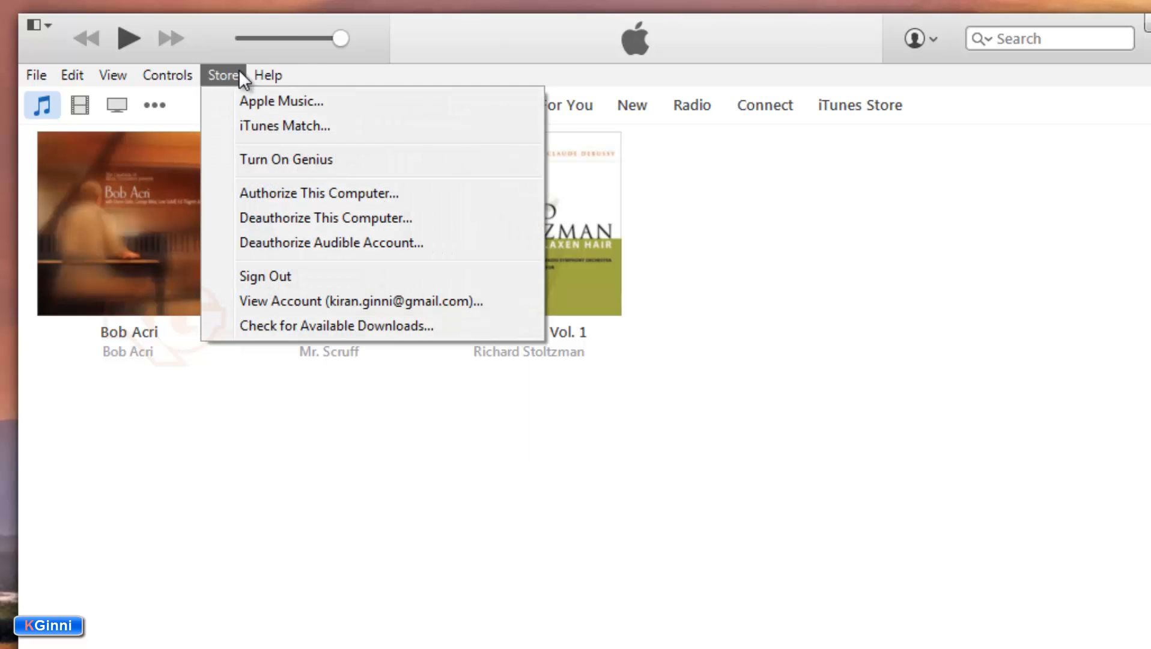
Step: After reviewing the Store account commands, show the Help menu commands
click(266, 74)
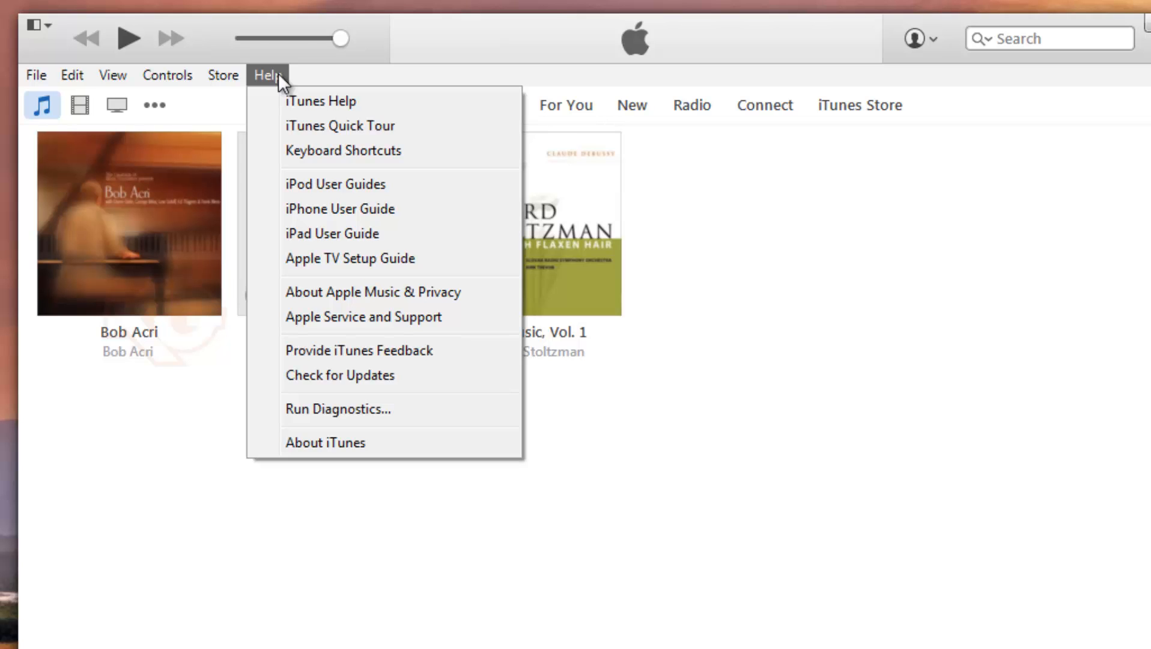
mouse_move(421, 58)
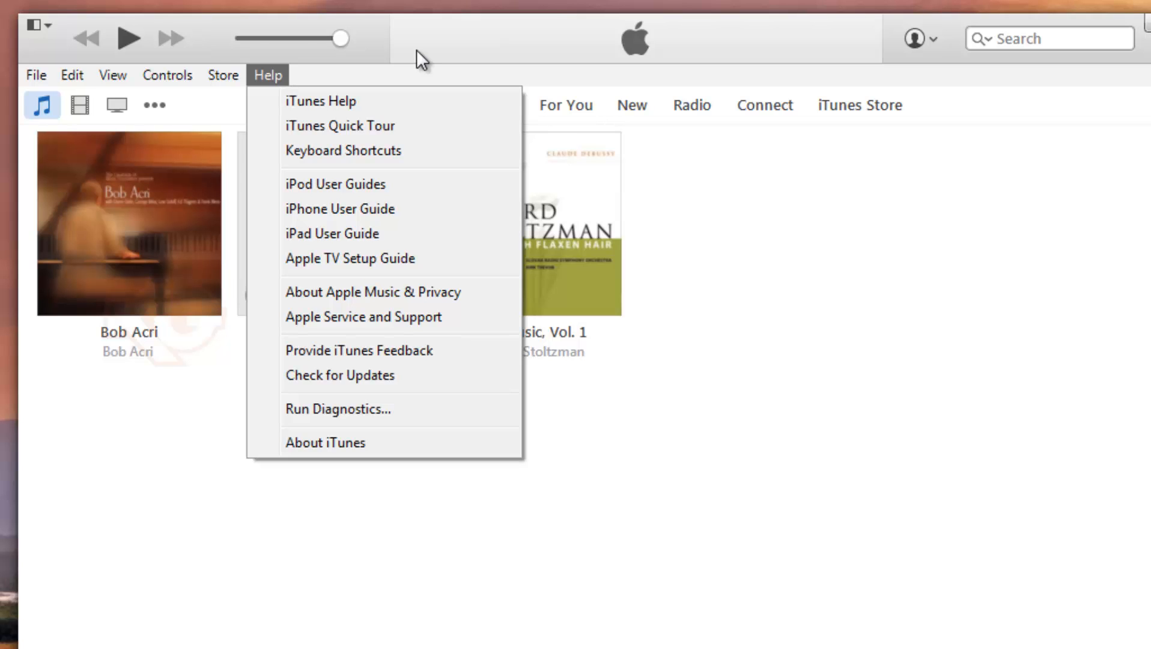